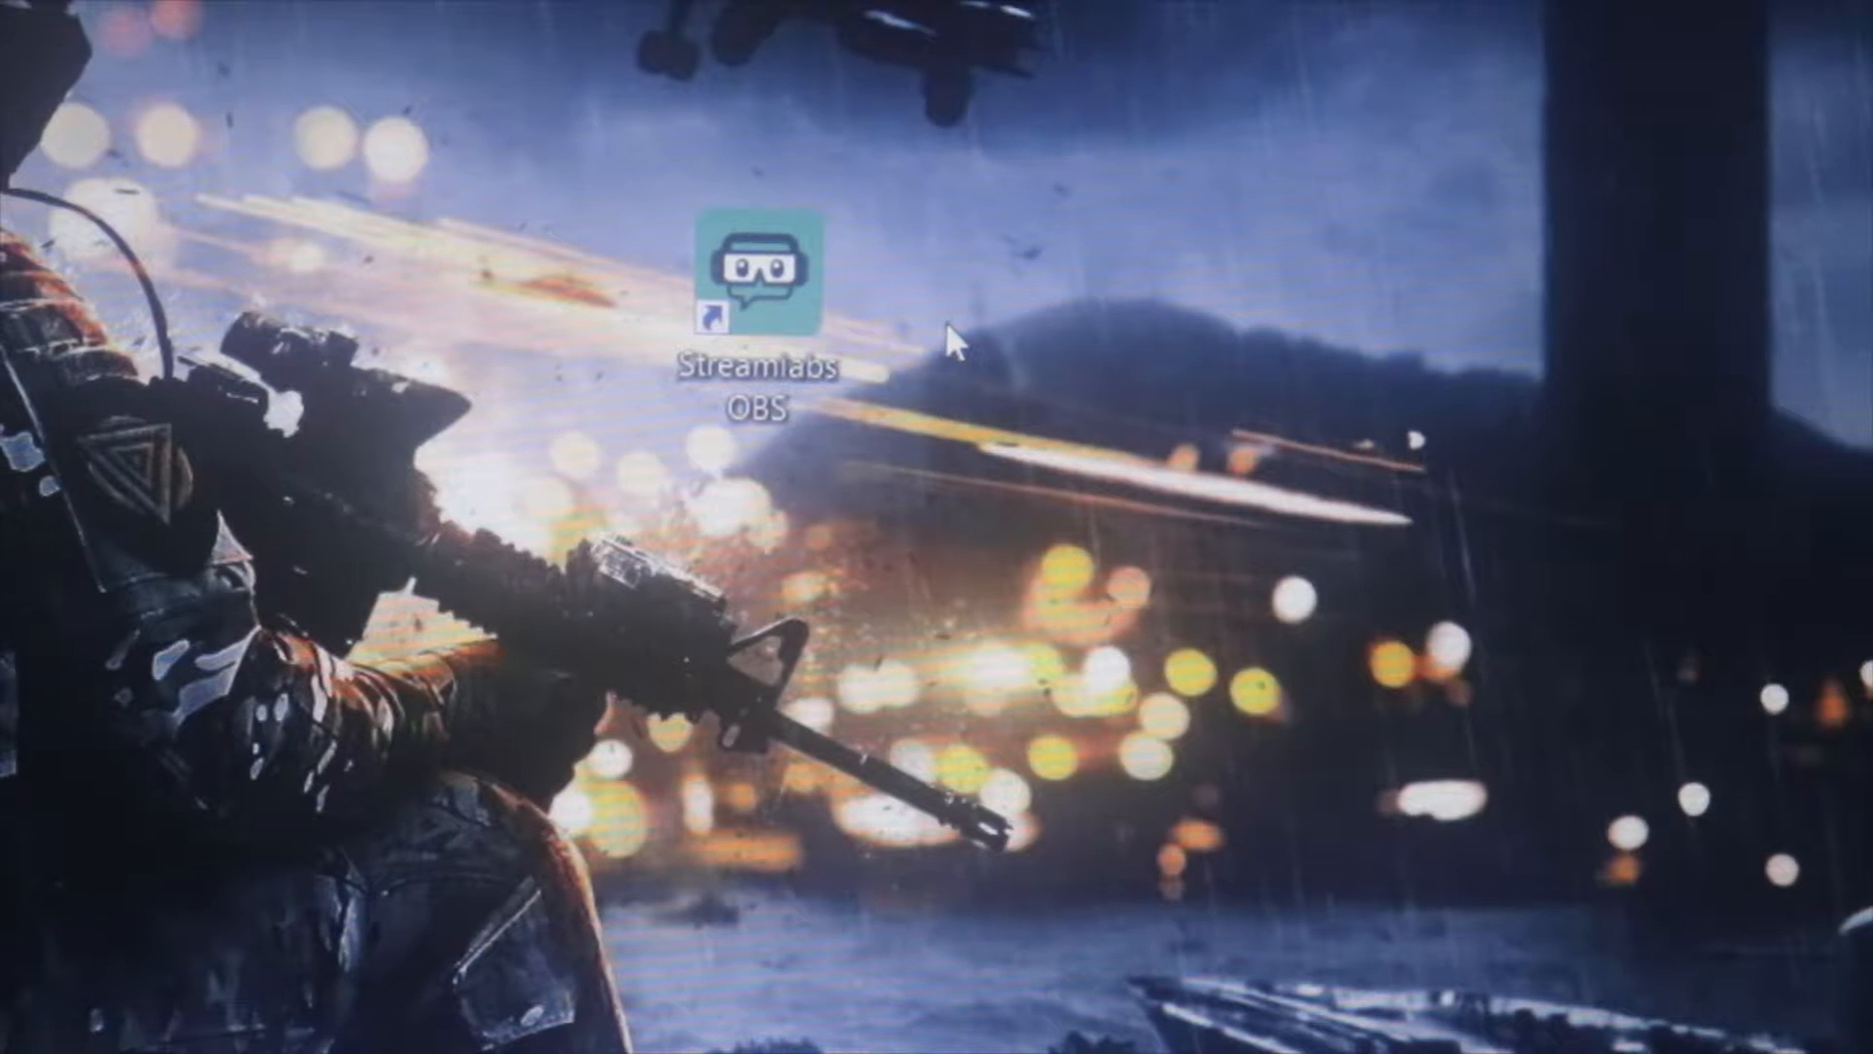
mouse_move(767, 310)
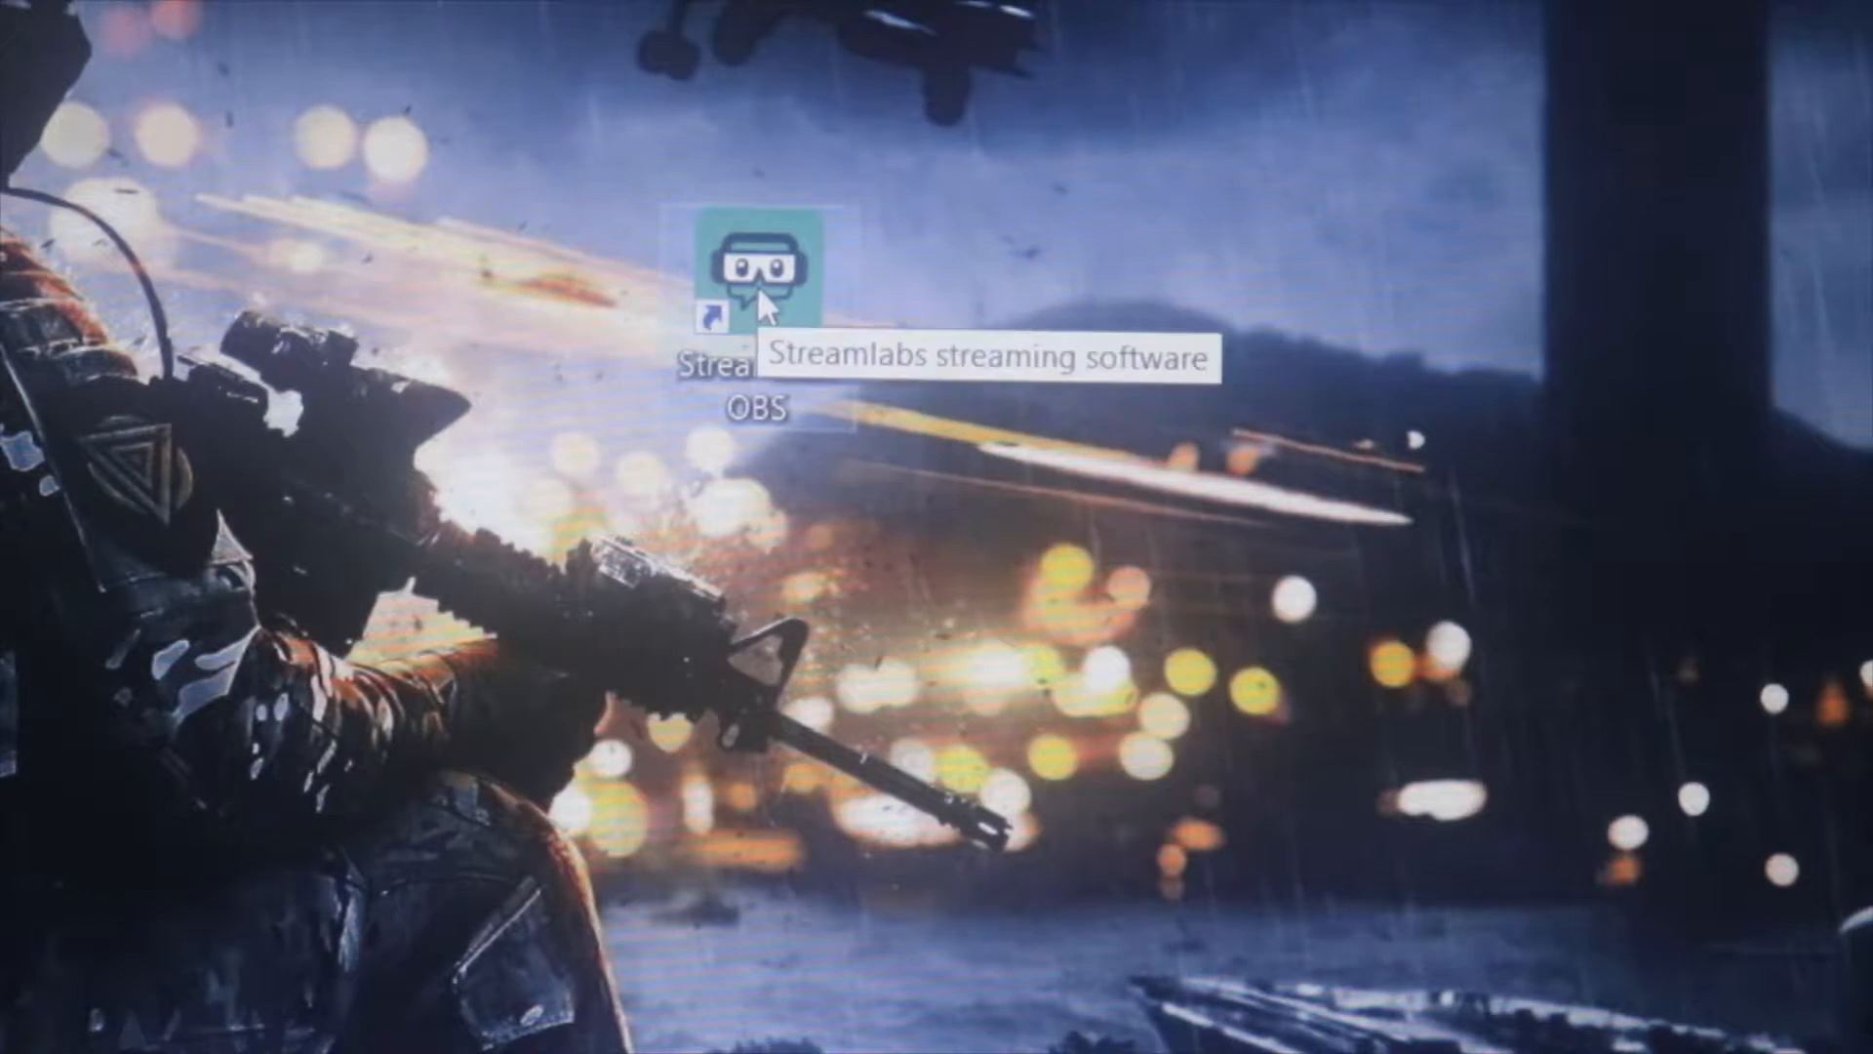
Launch Streamlabs OBS from its desktop shortcut
double_click(760, 261)
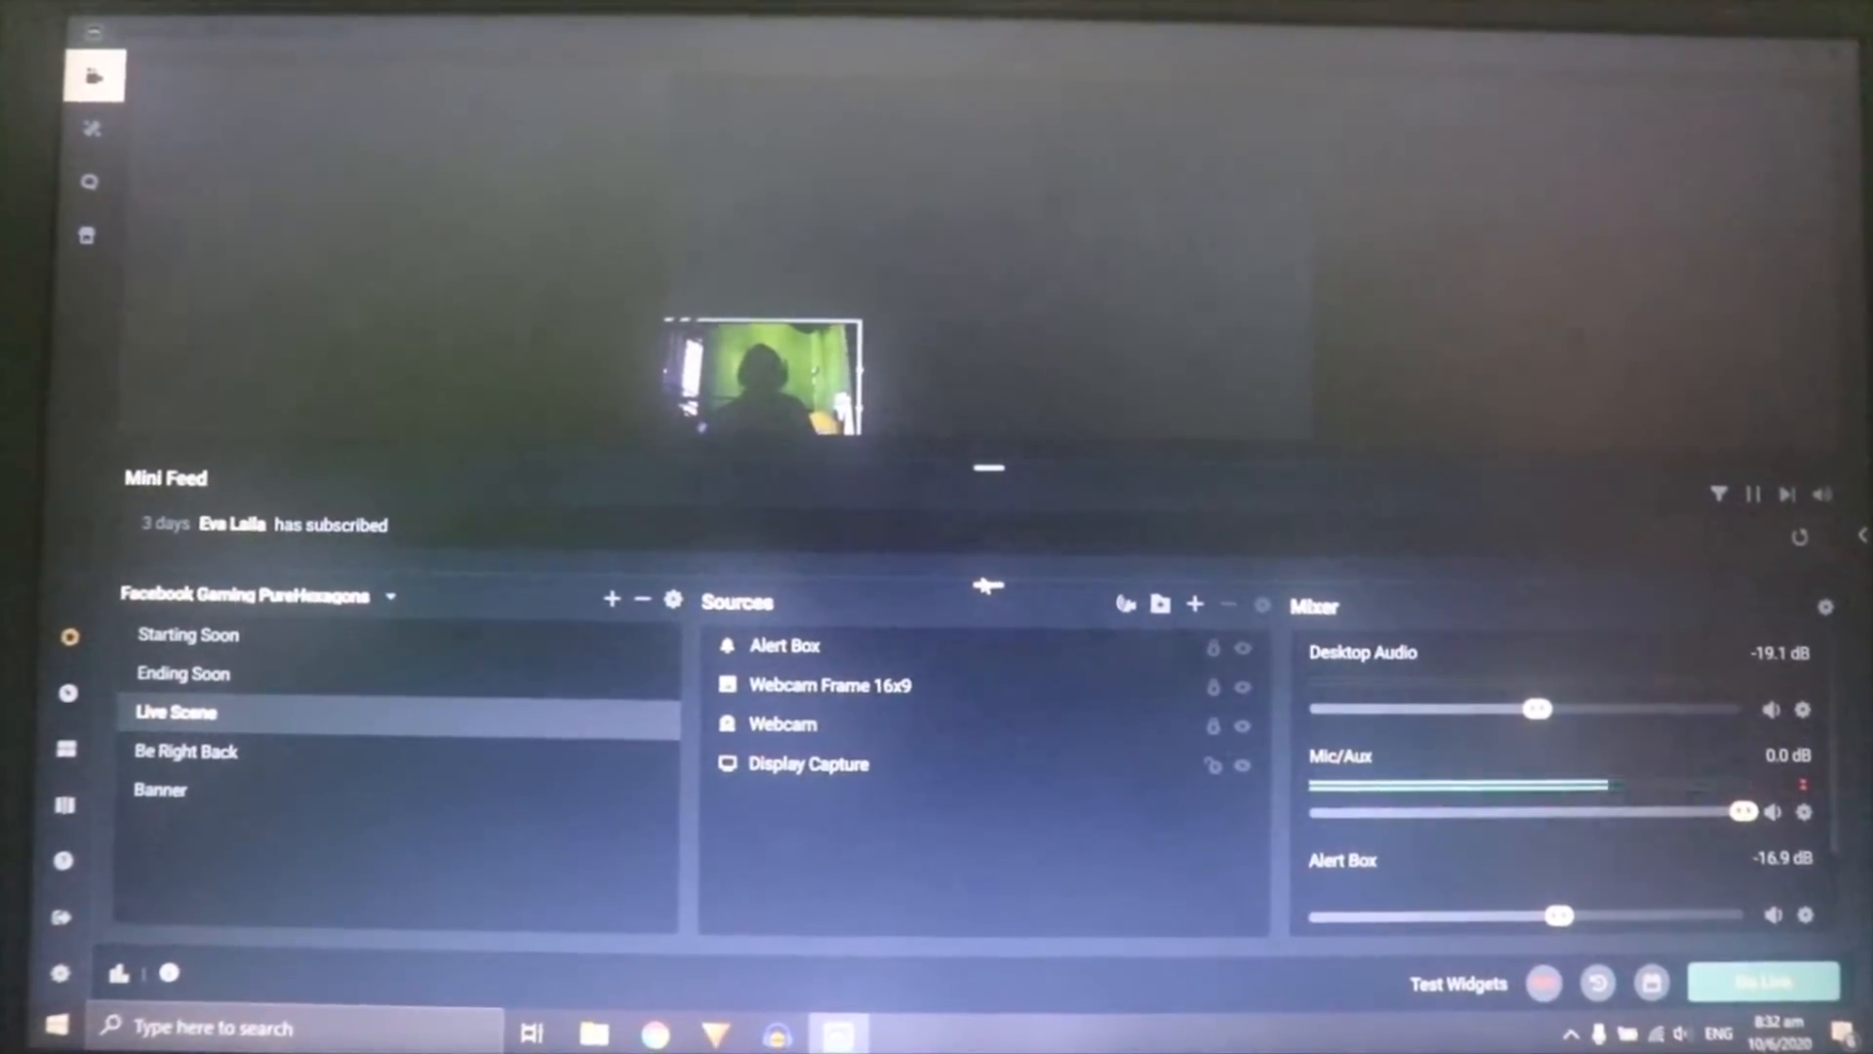
Select the Display Capture source in the Sources panel
click(808, 763)
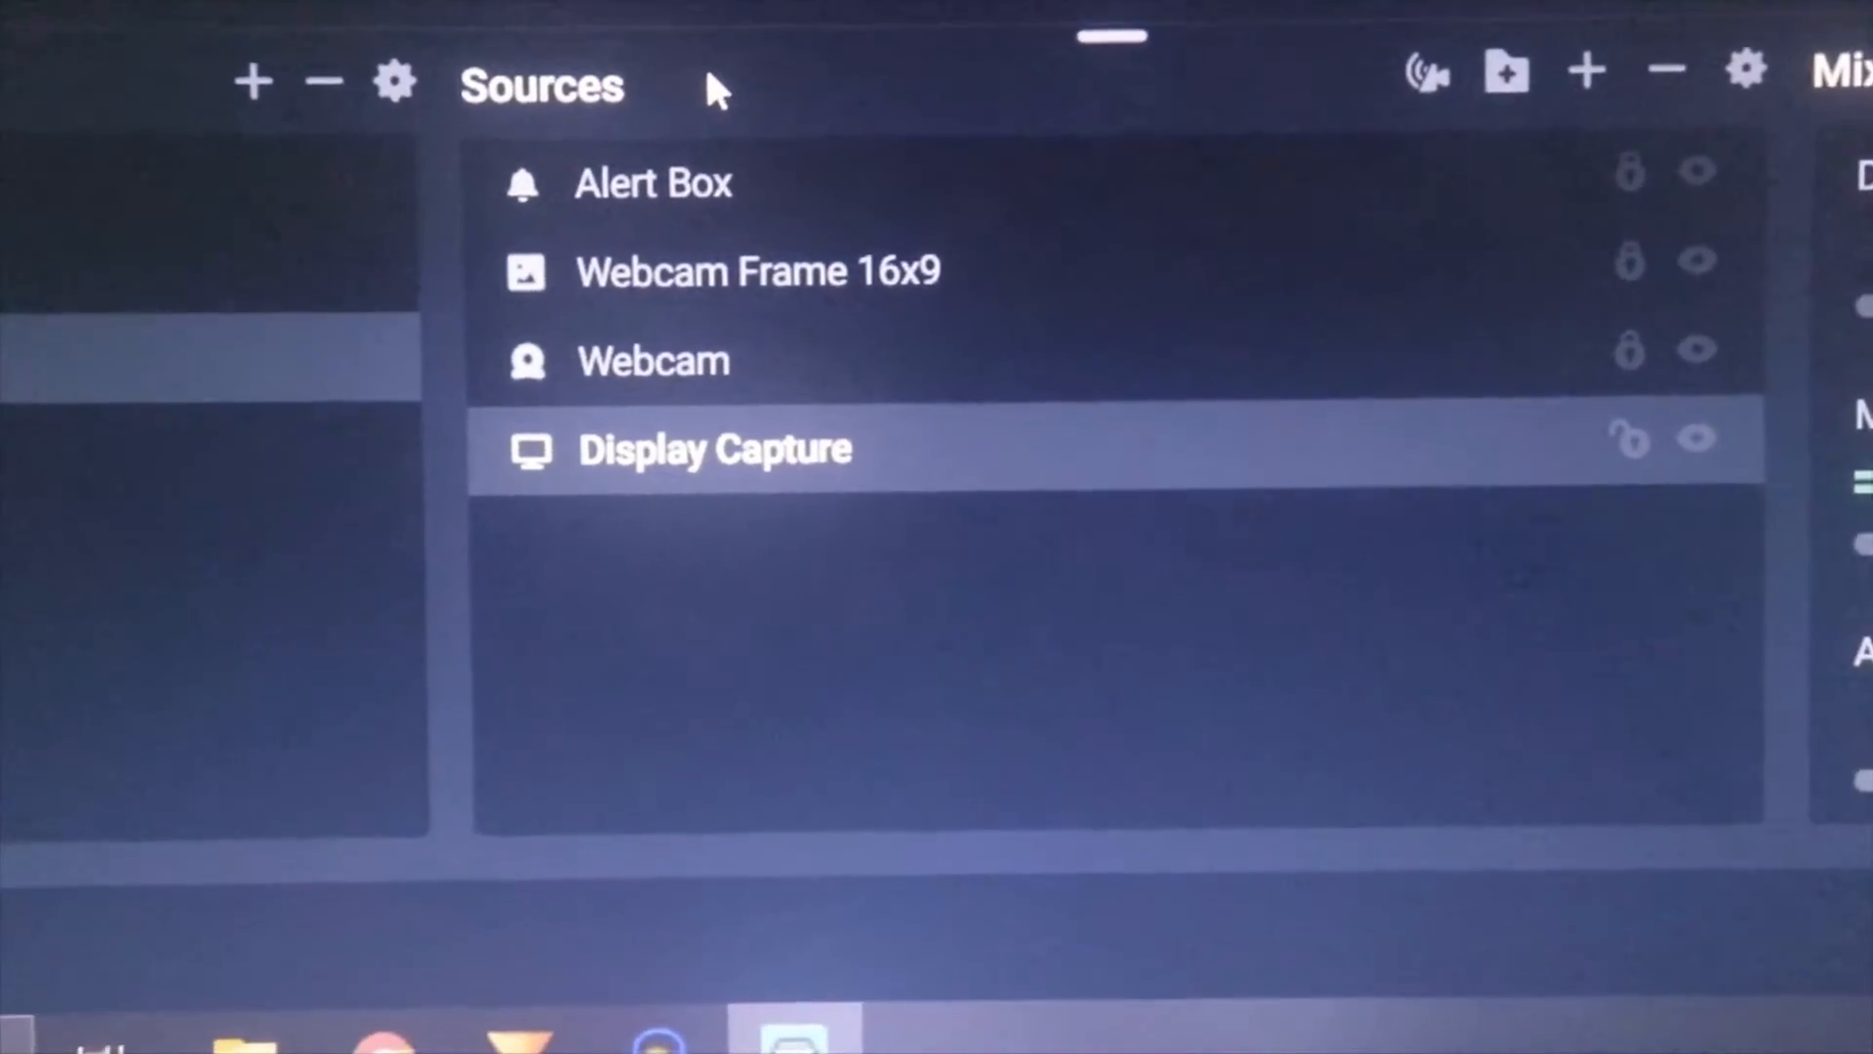
mouse_move(1001, 613)
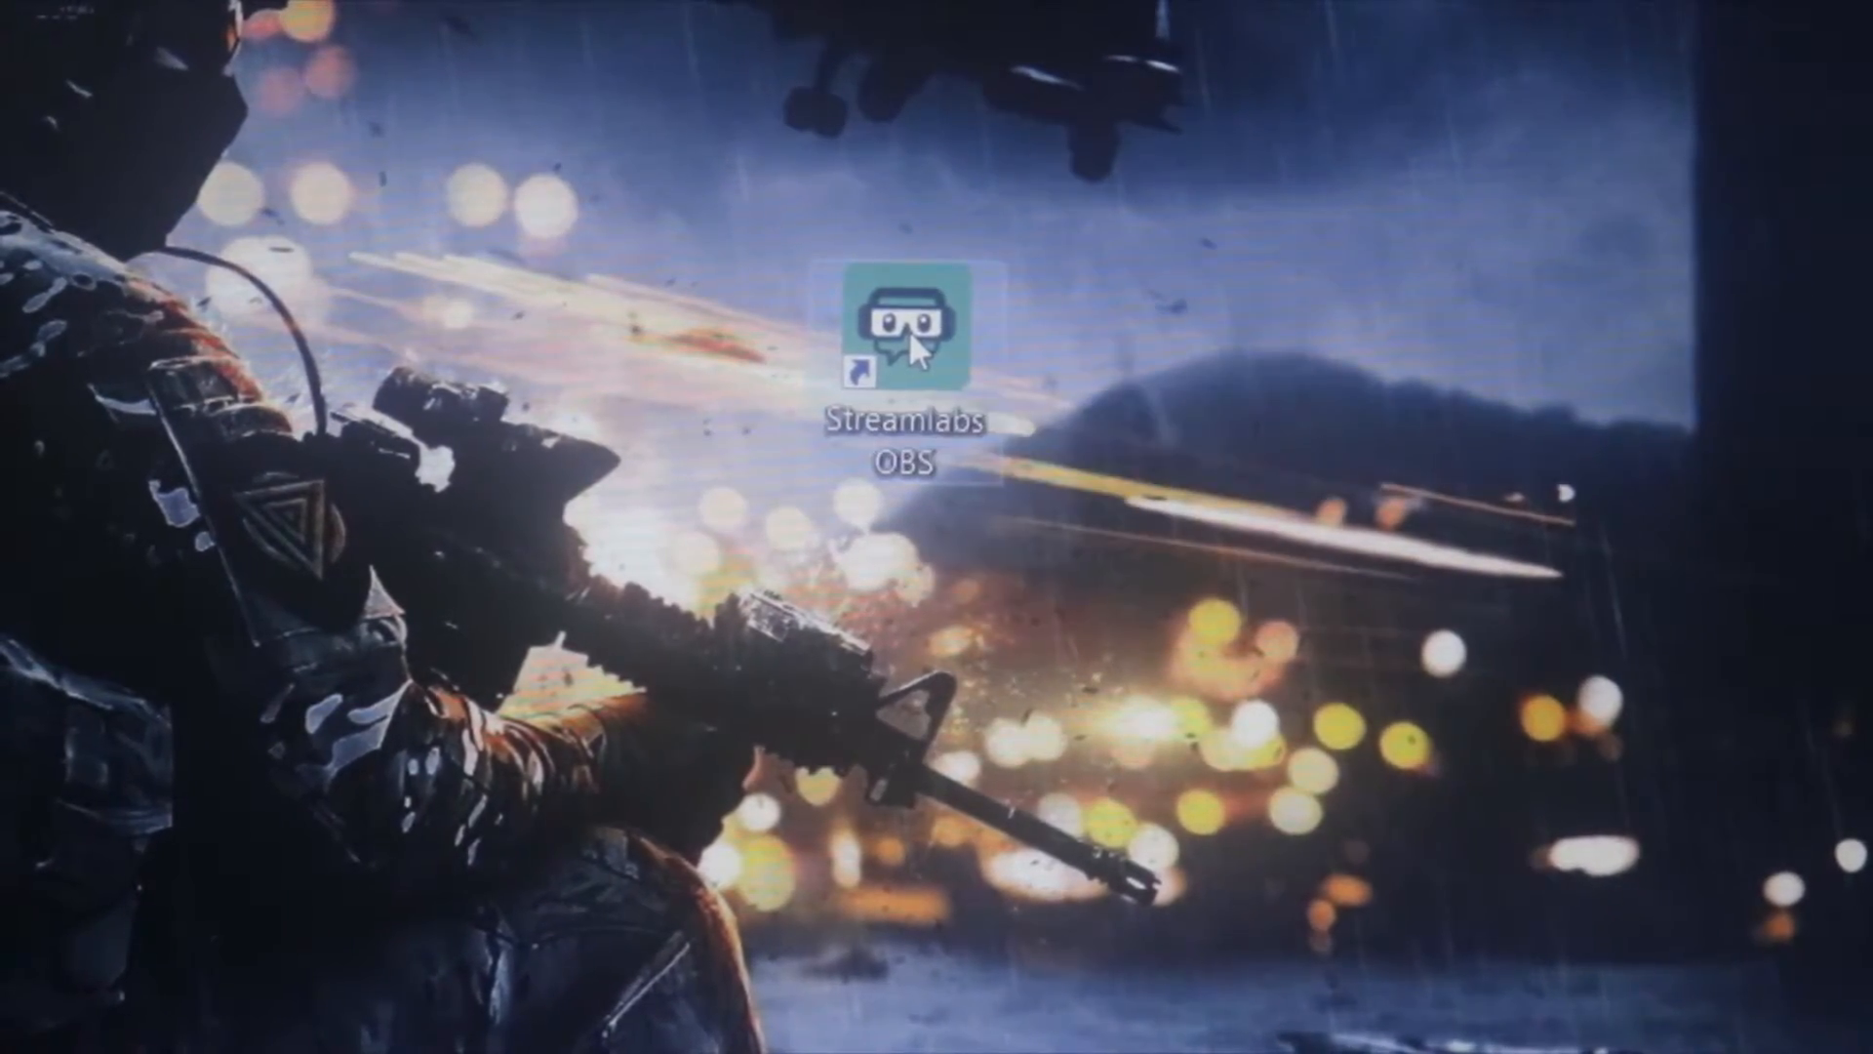
right_click(904, 320)
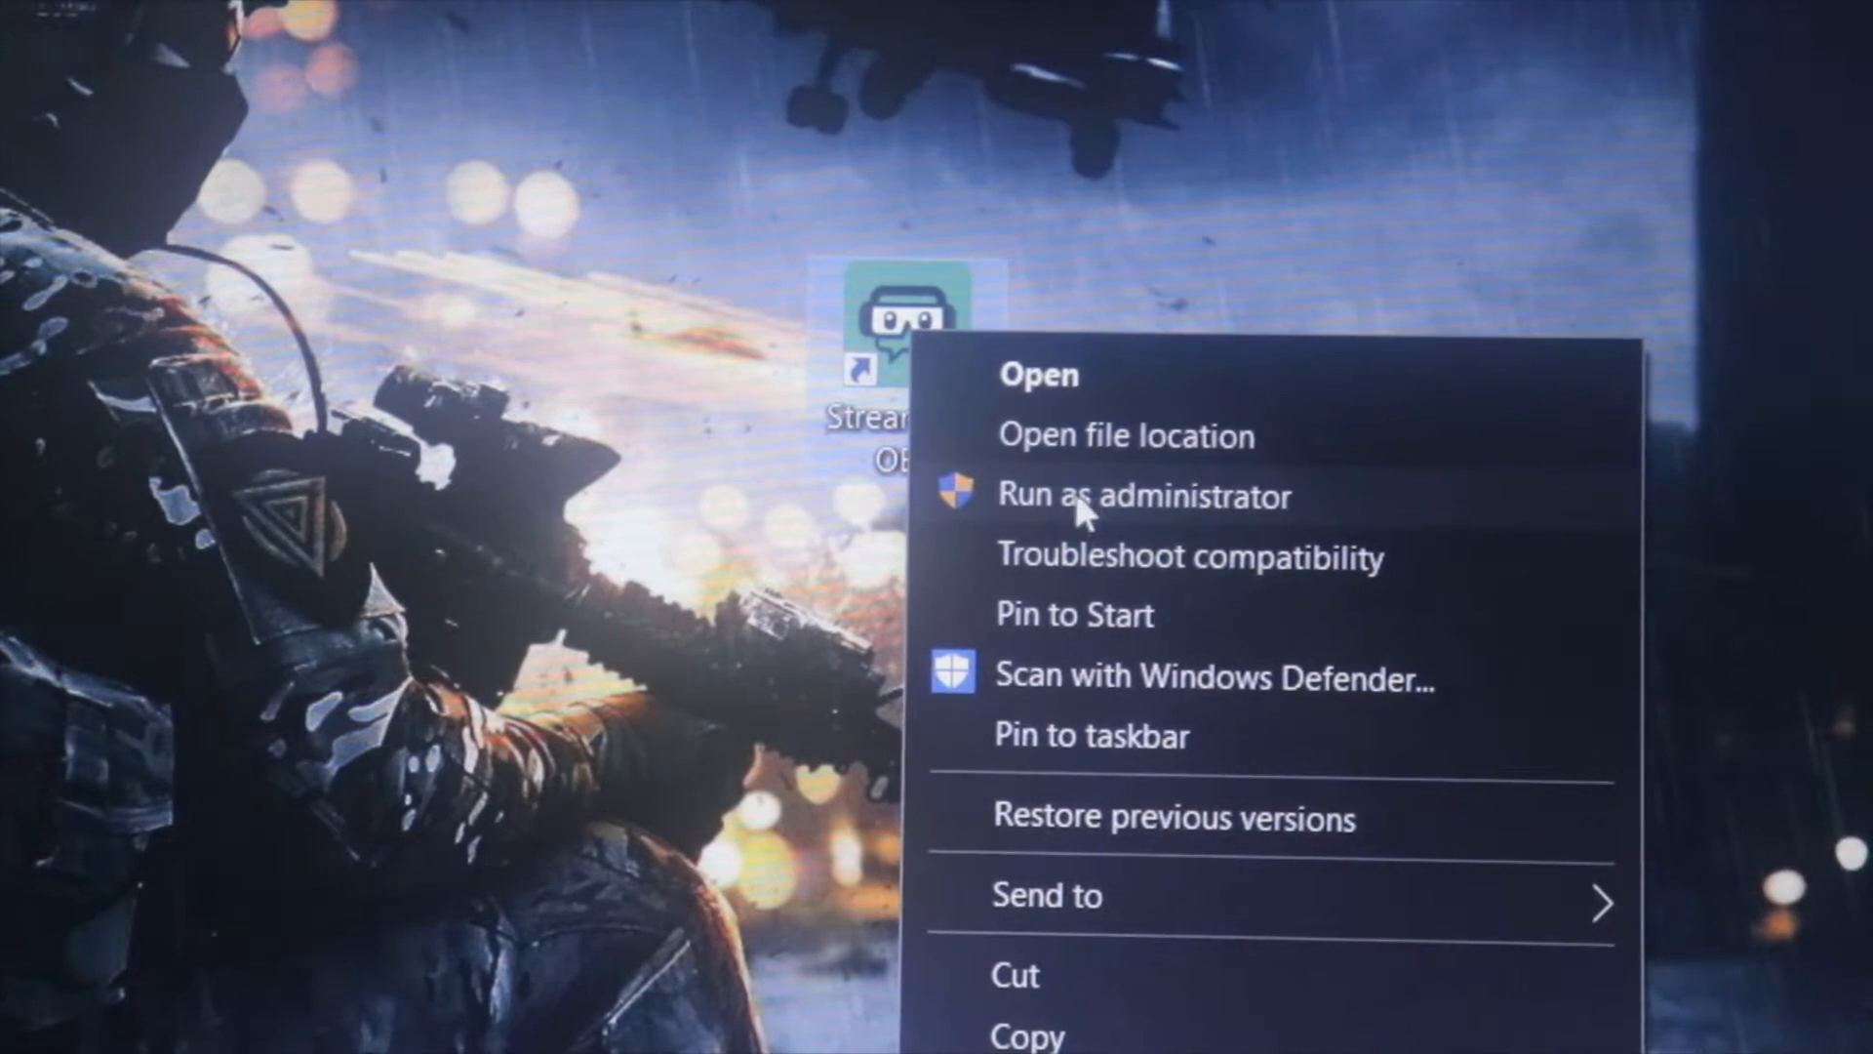
mouse_move(1225, 529)
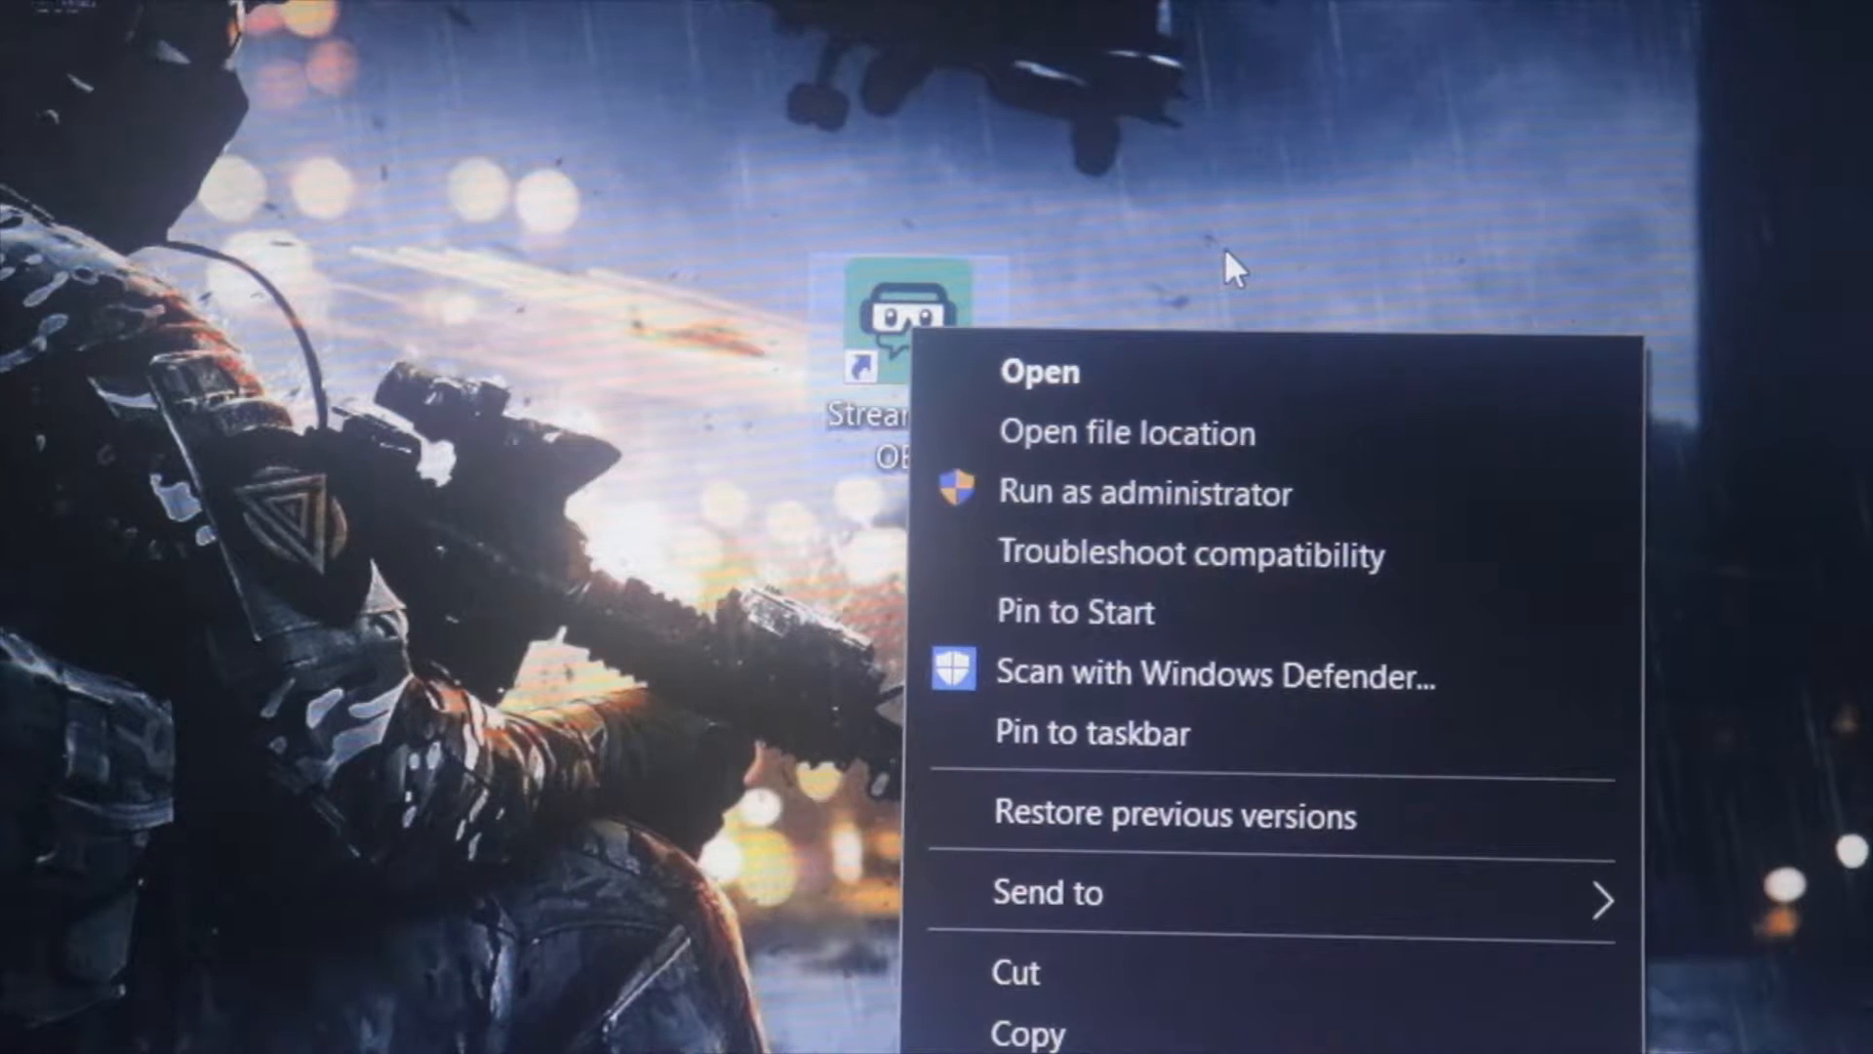
mouse_move(1123, 442)
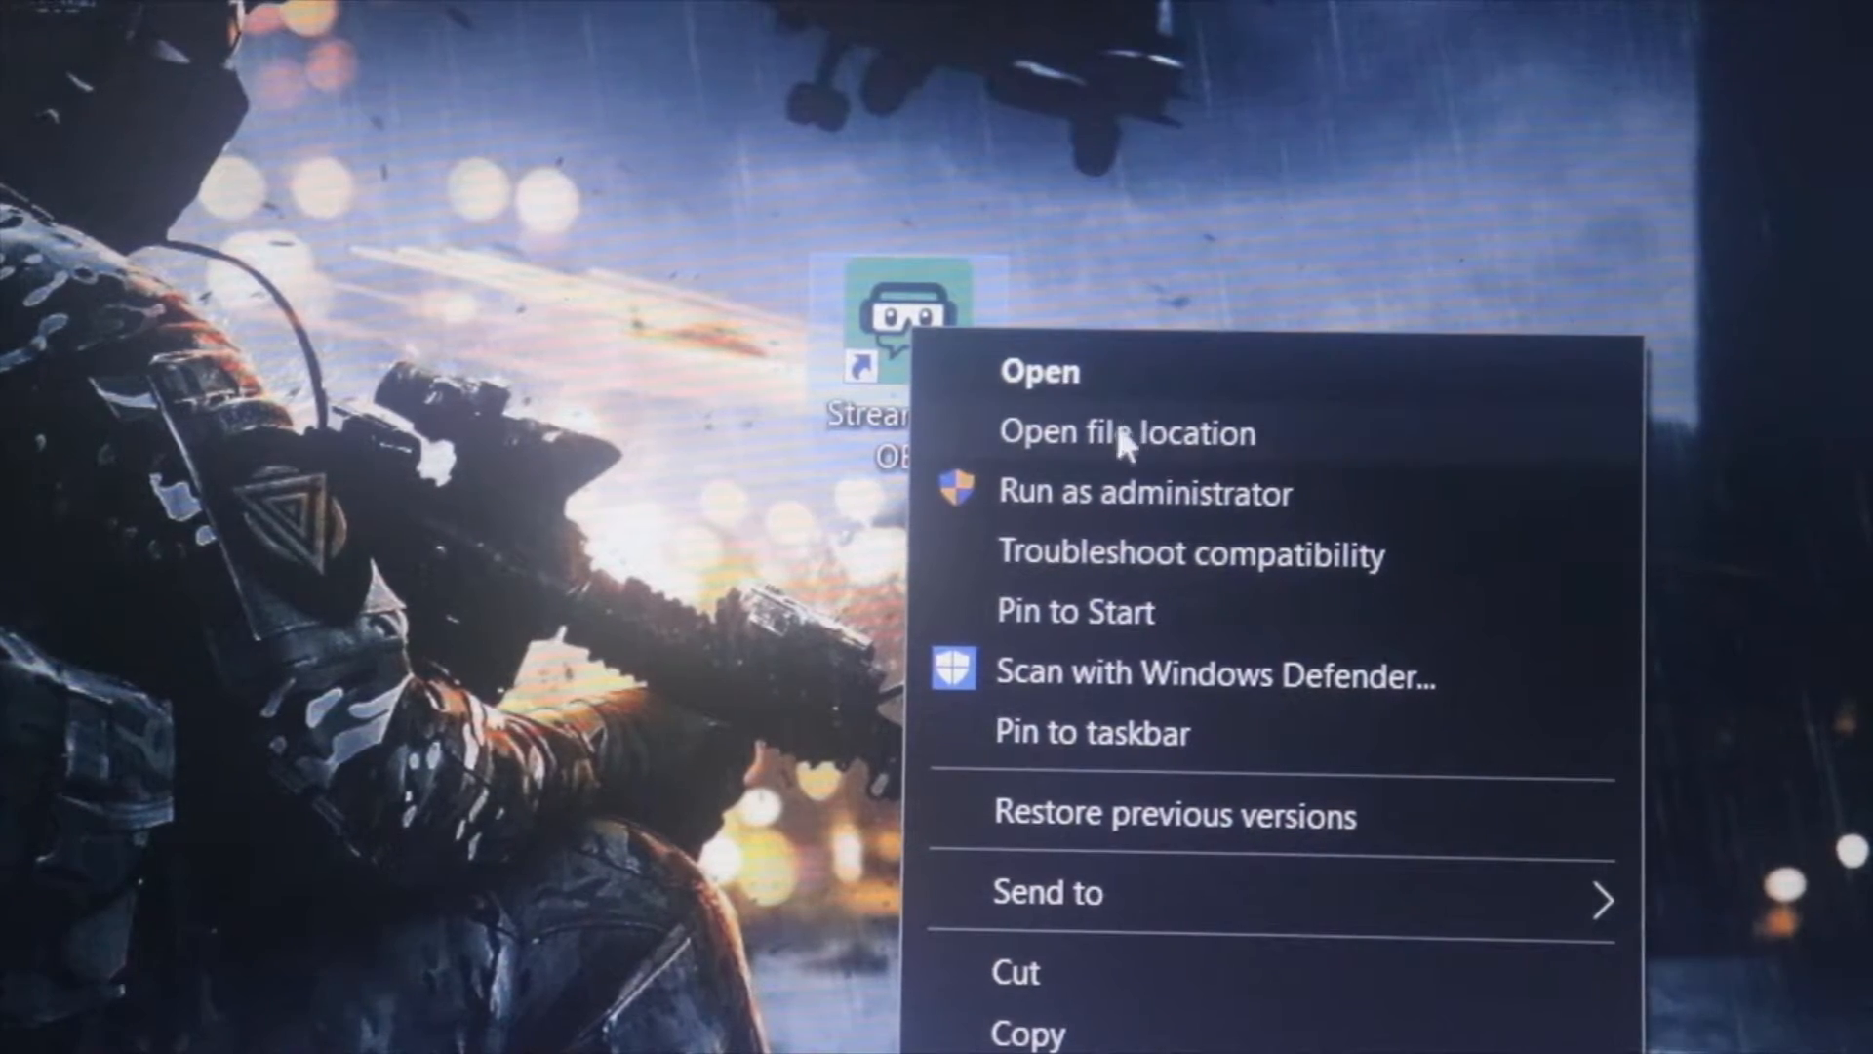
mouse_move(1314, 166)
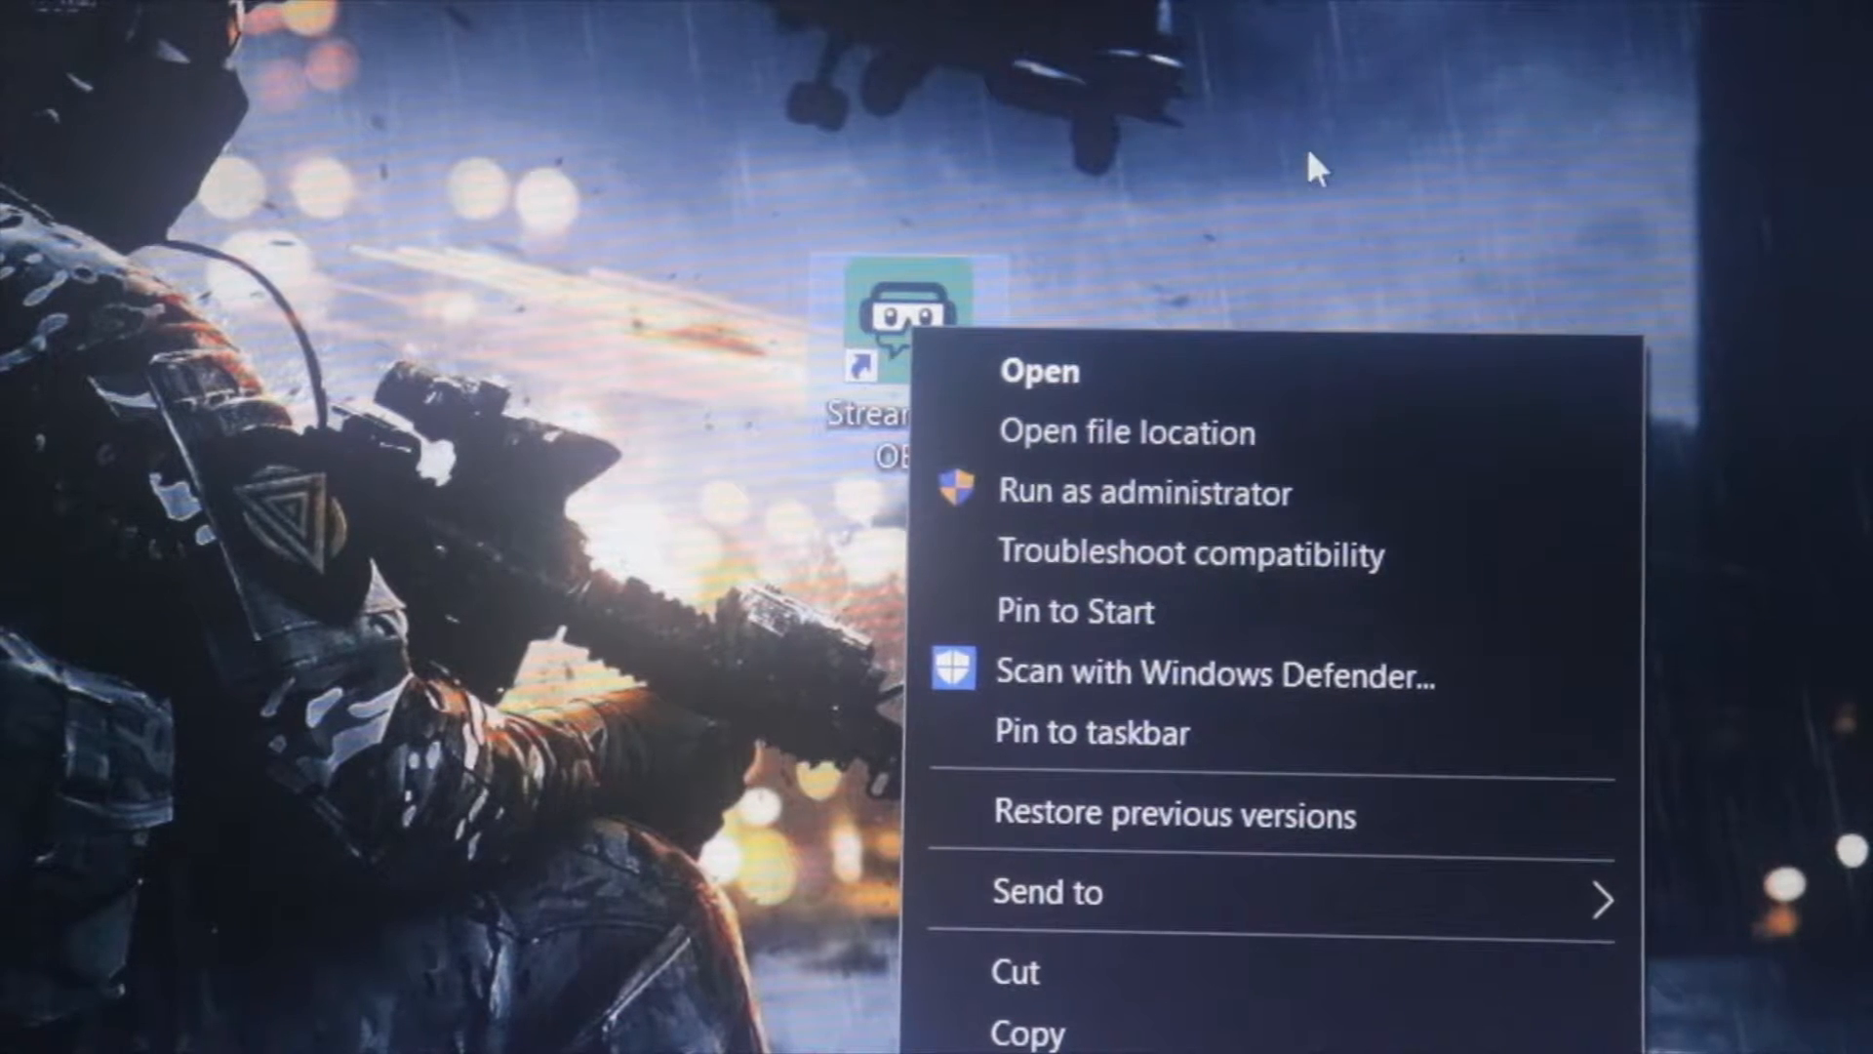
mouse_move(1099, 507)
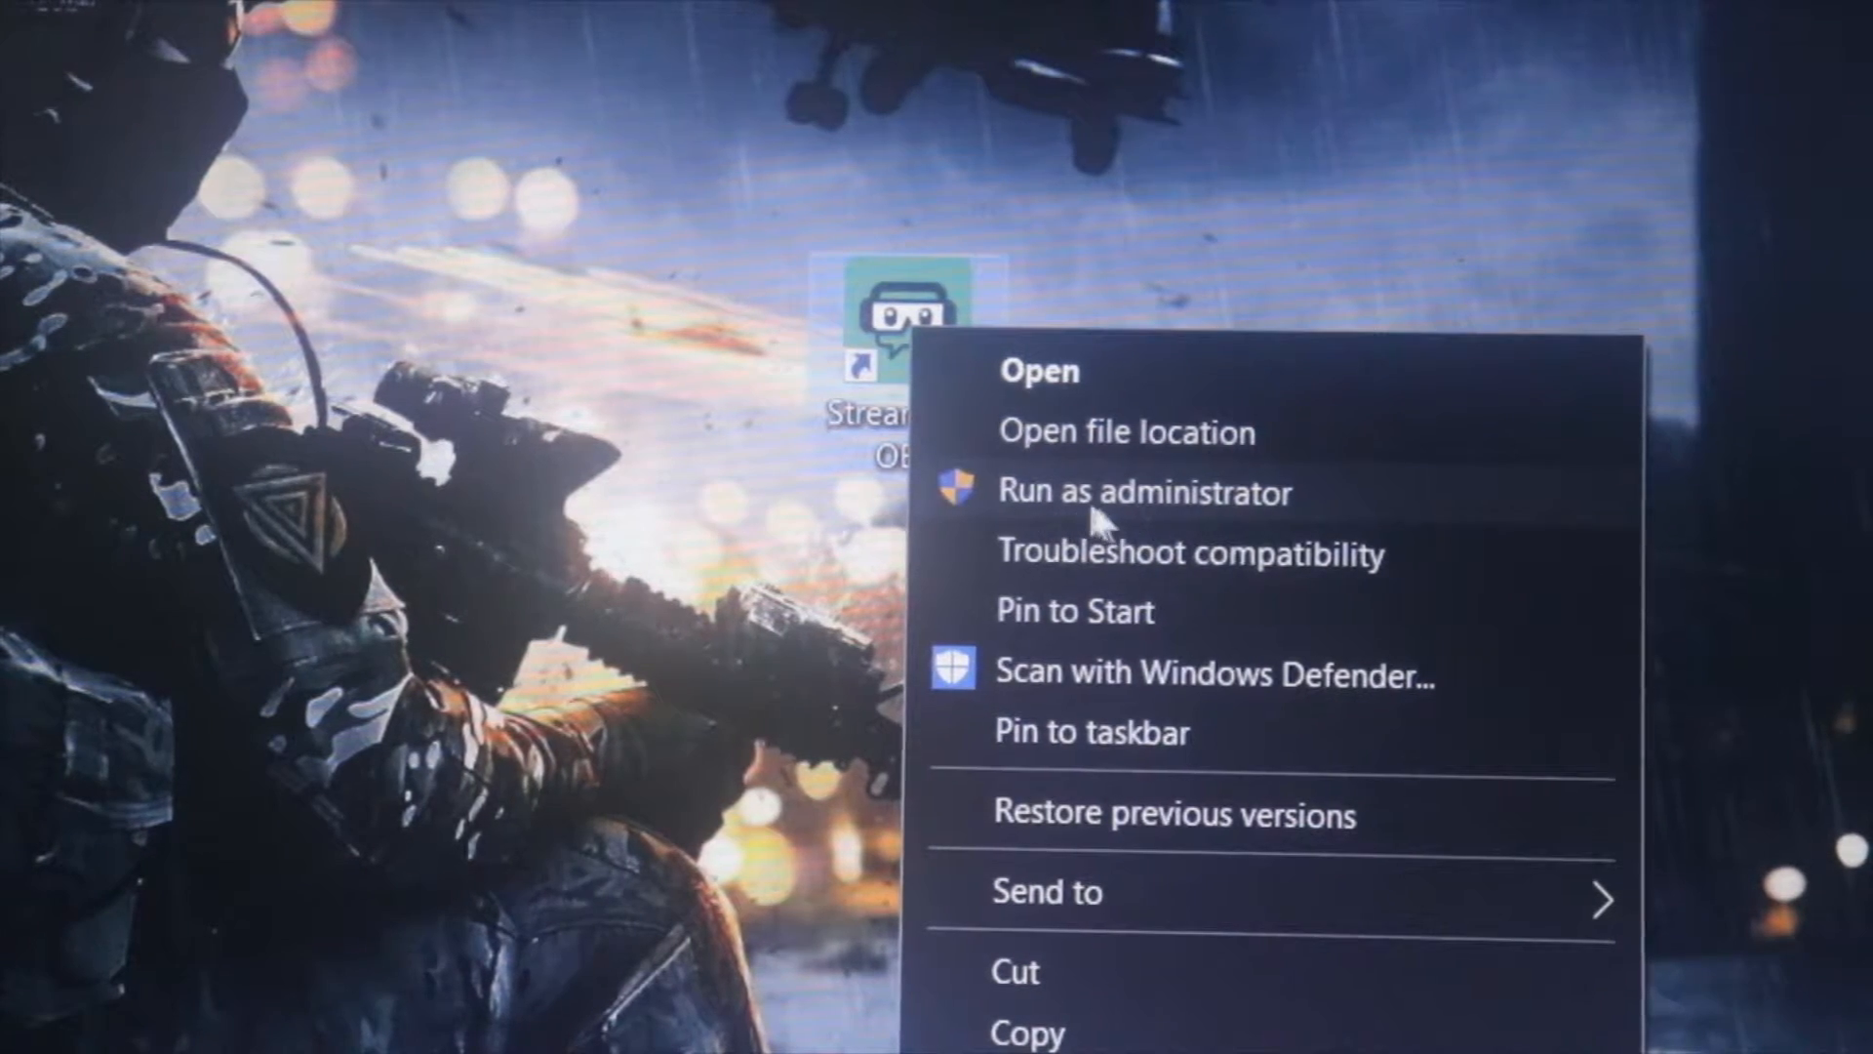
mouse_move(1185, 203)
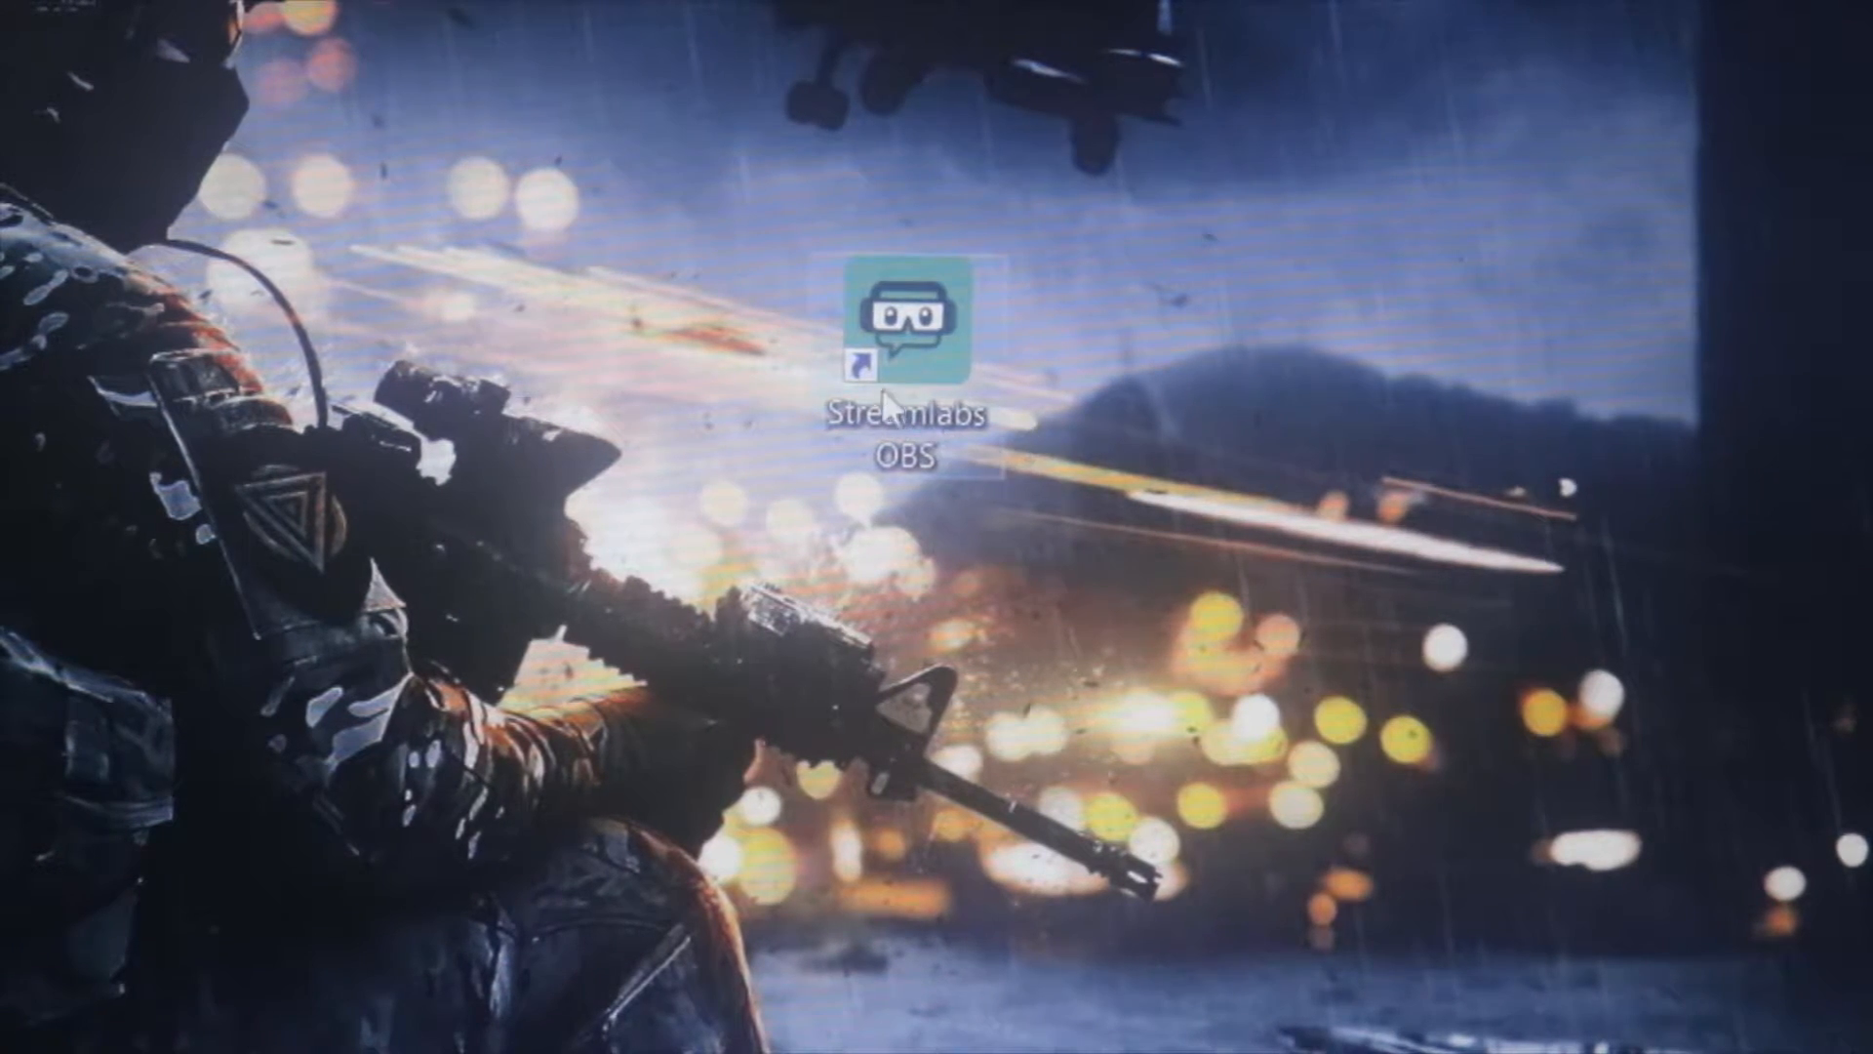
right_click(911, 320)
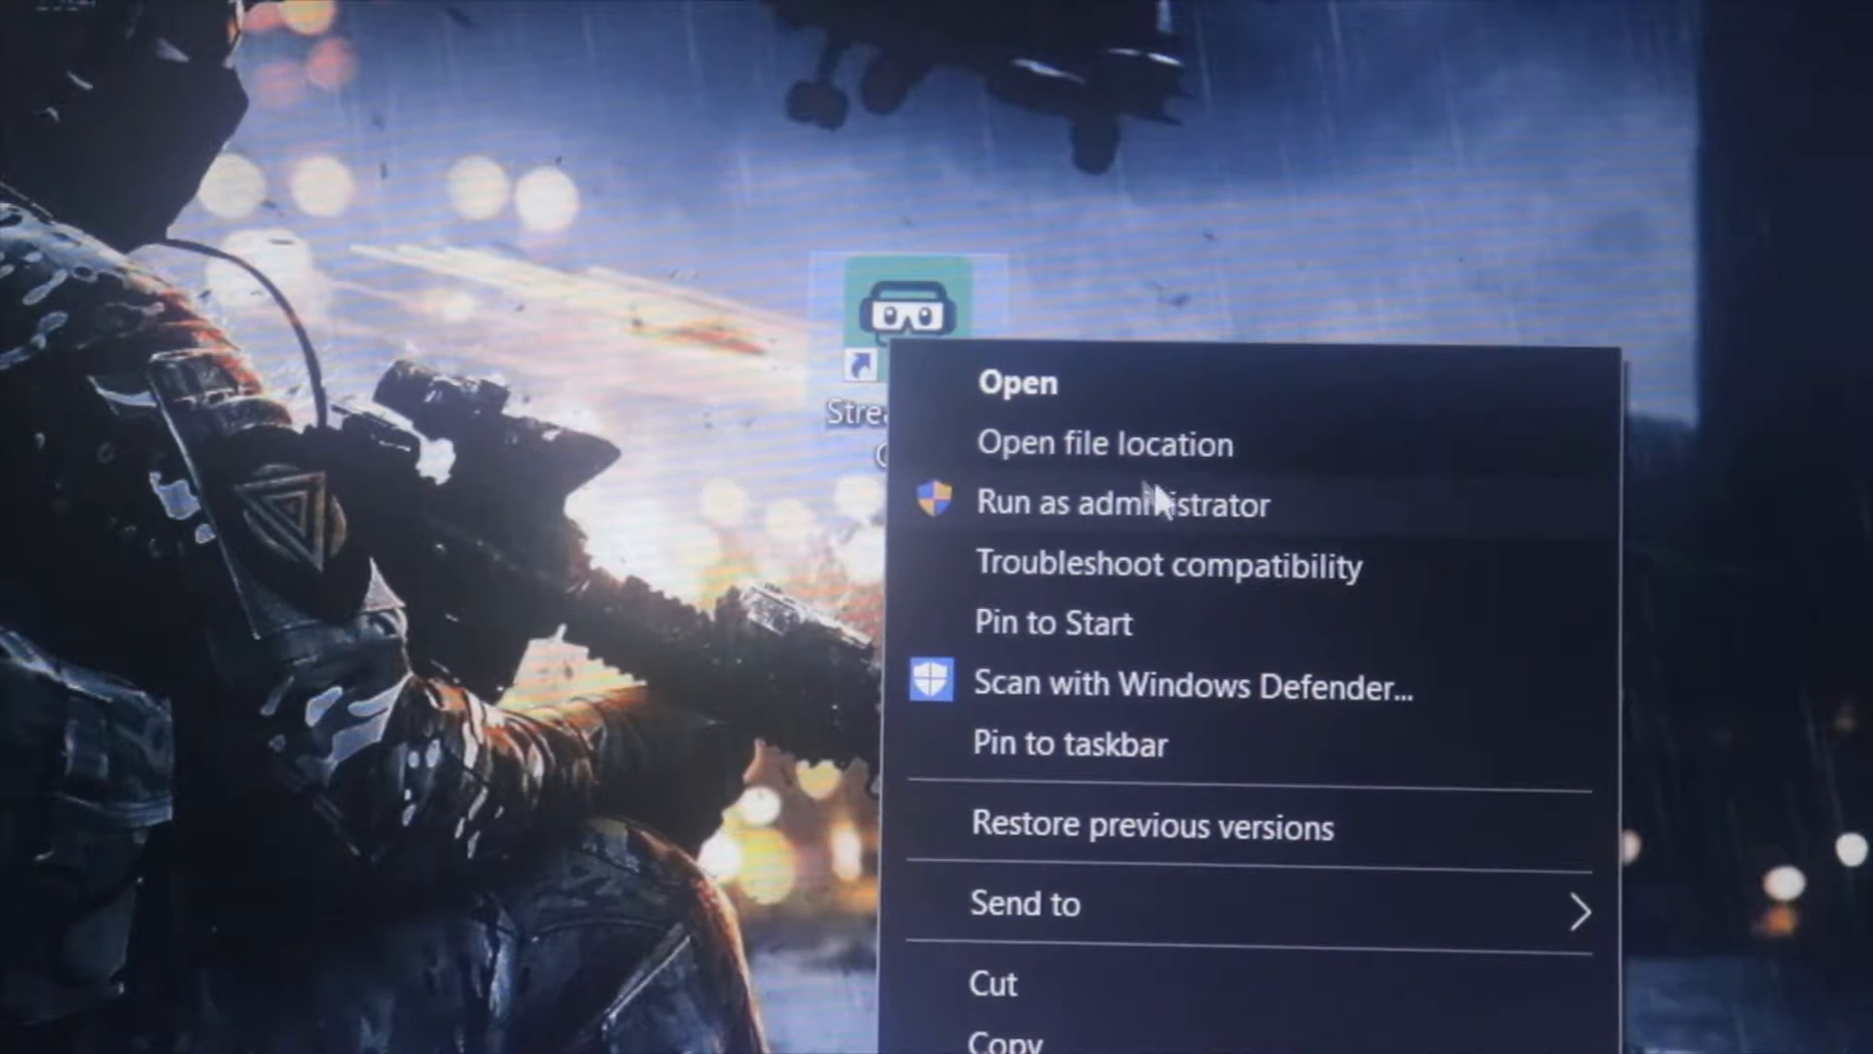
mouse_move(1123, 472)
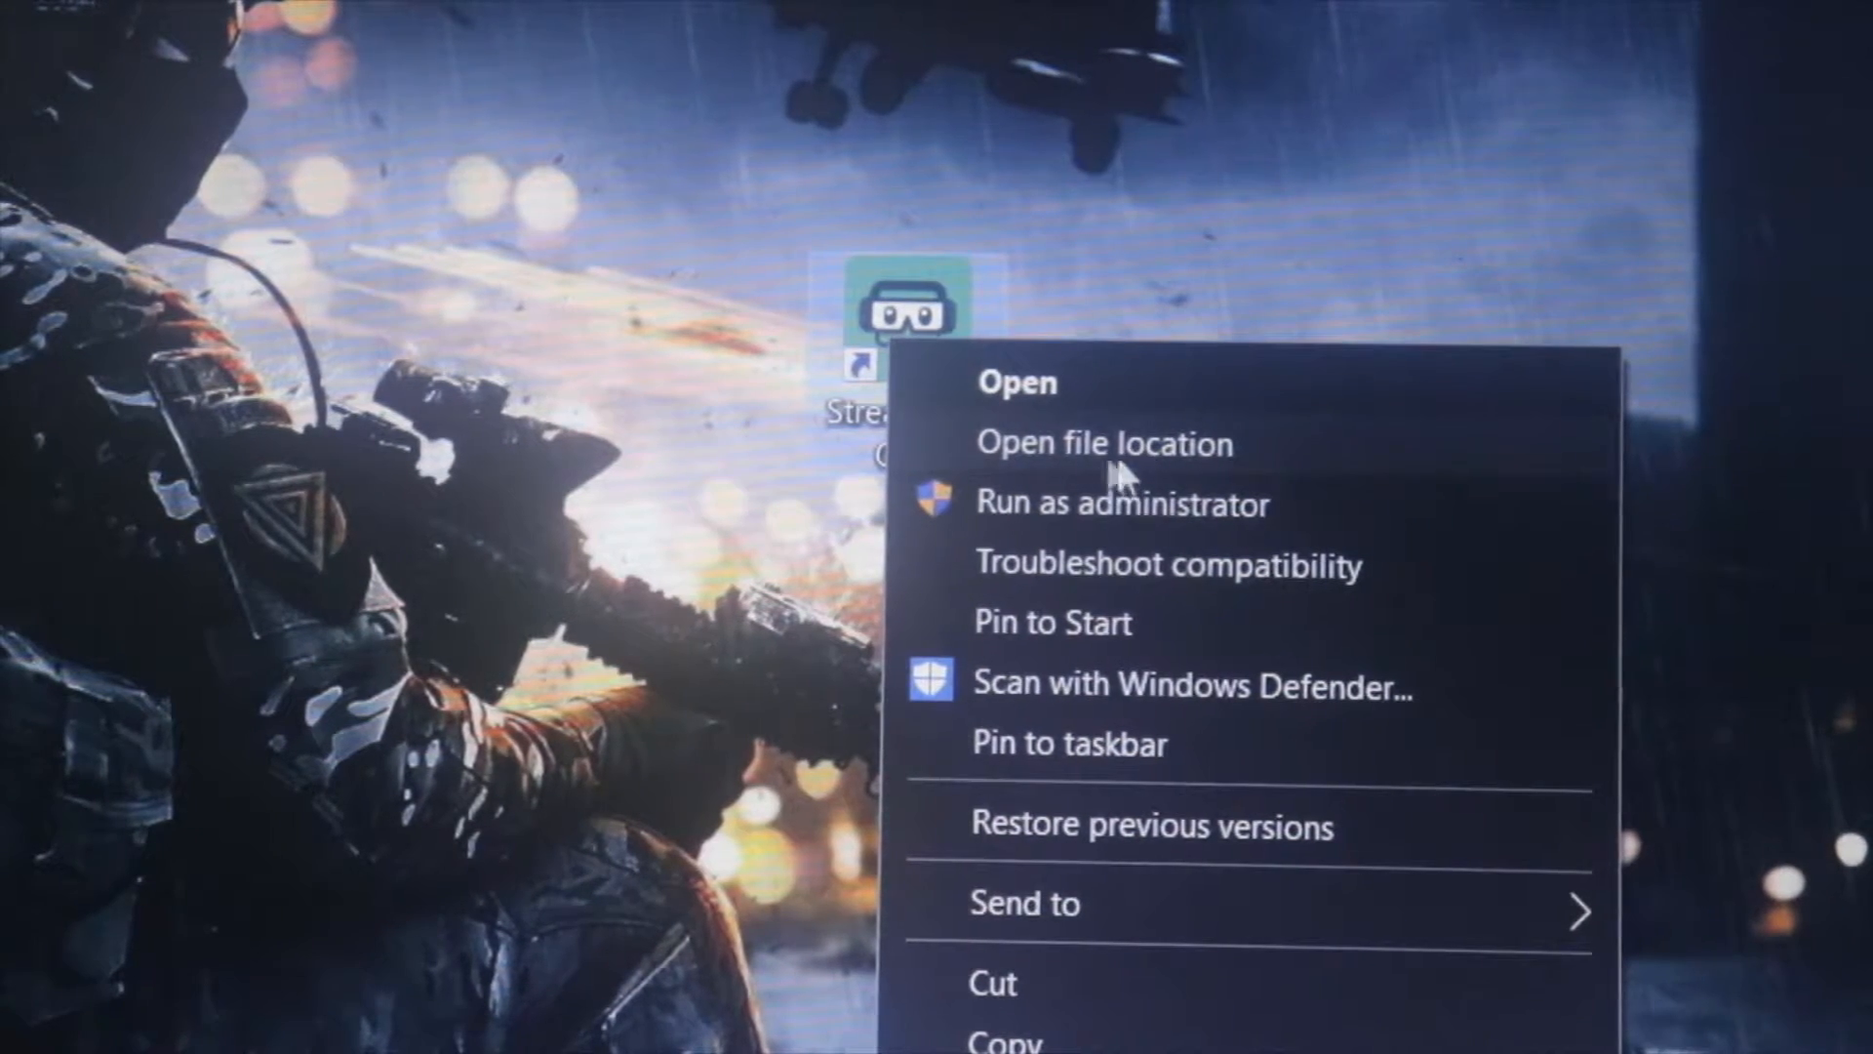
mouse_move(1087, 544)
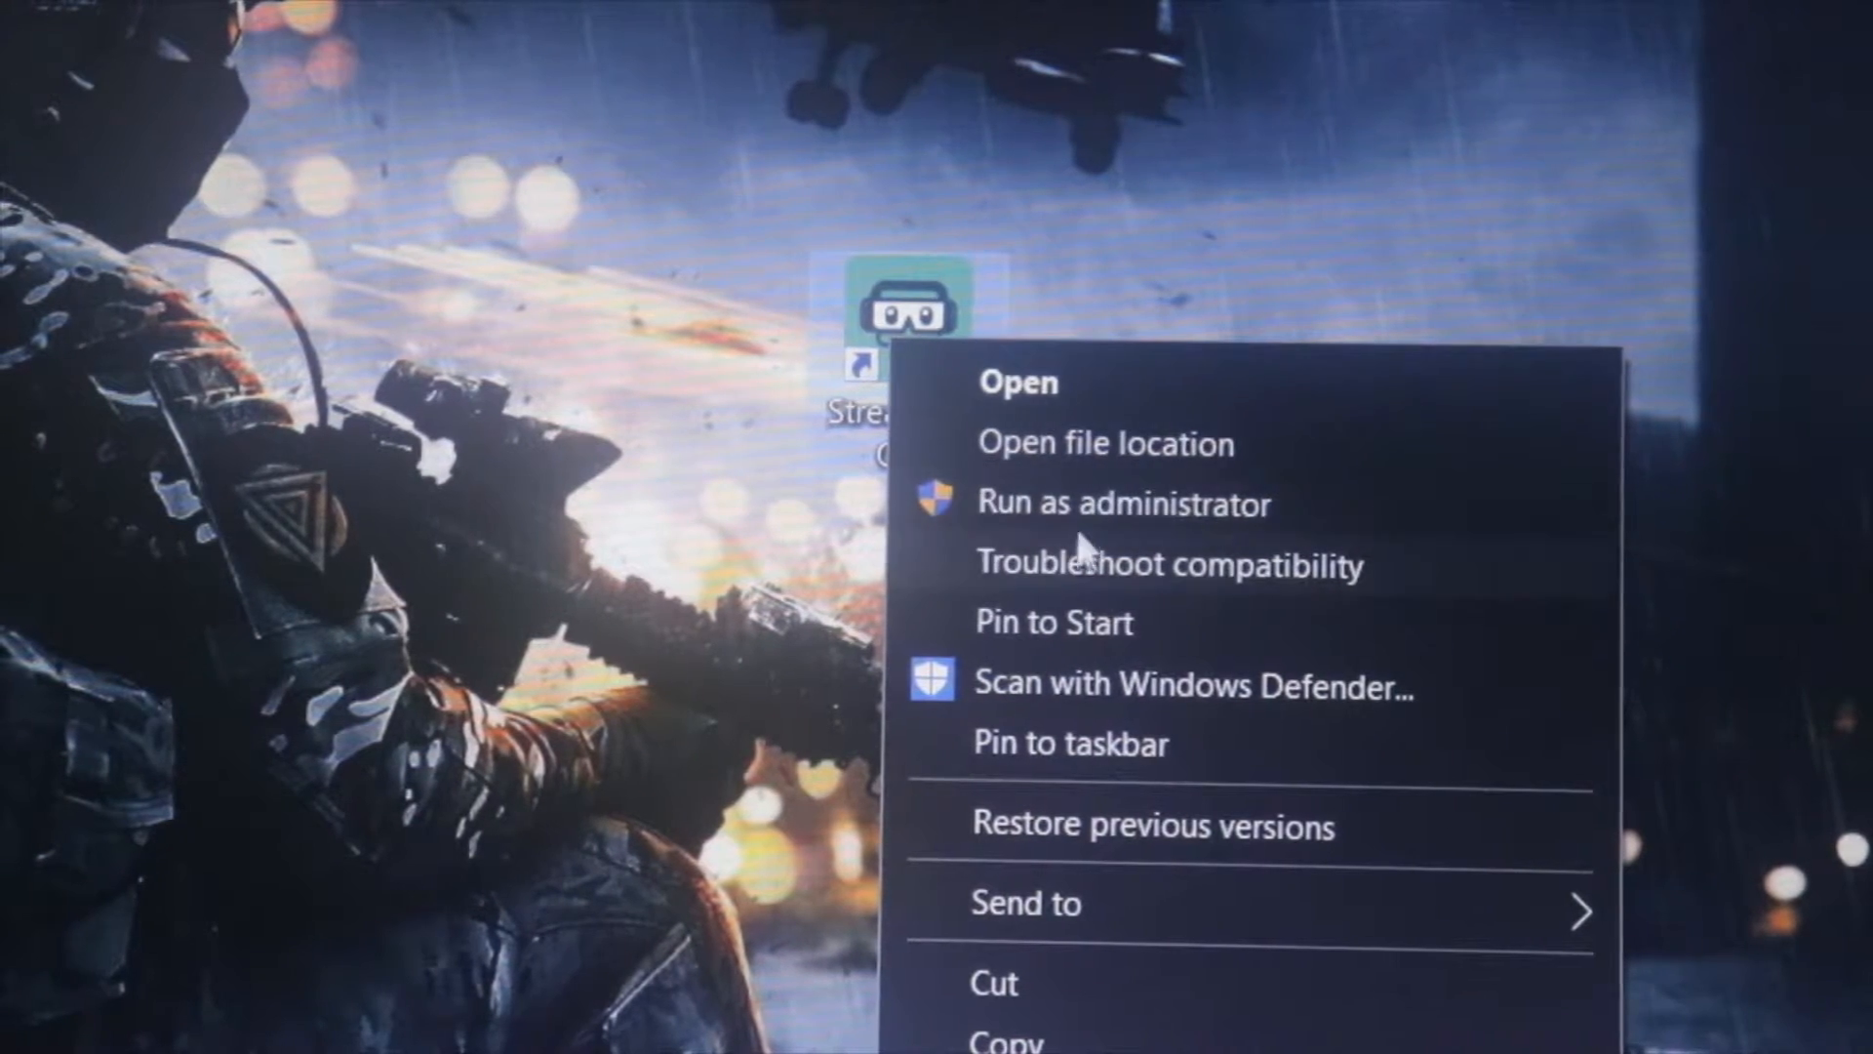
mouse_move(1159, 156)
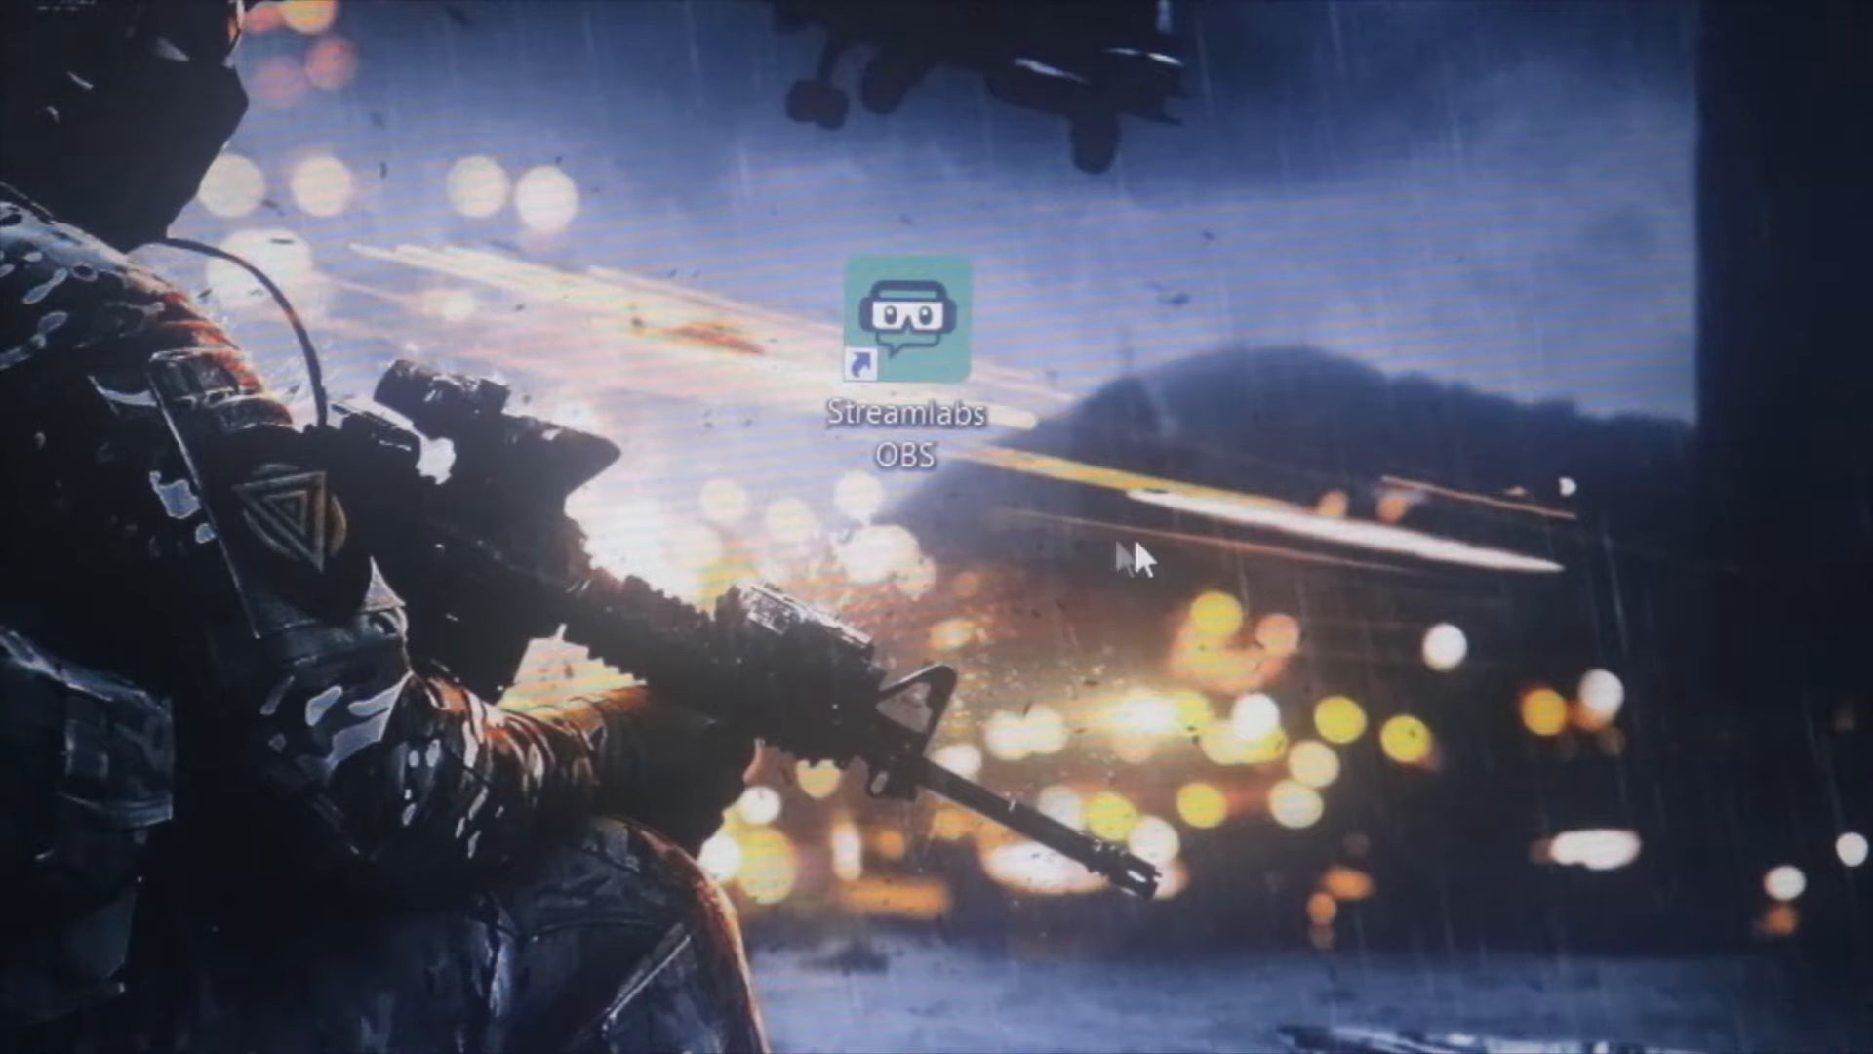
Open Intel HD Graphics settings from the desktop menu and view the 3D settings
right_click(1138, 555)
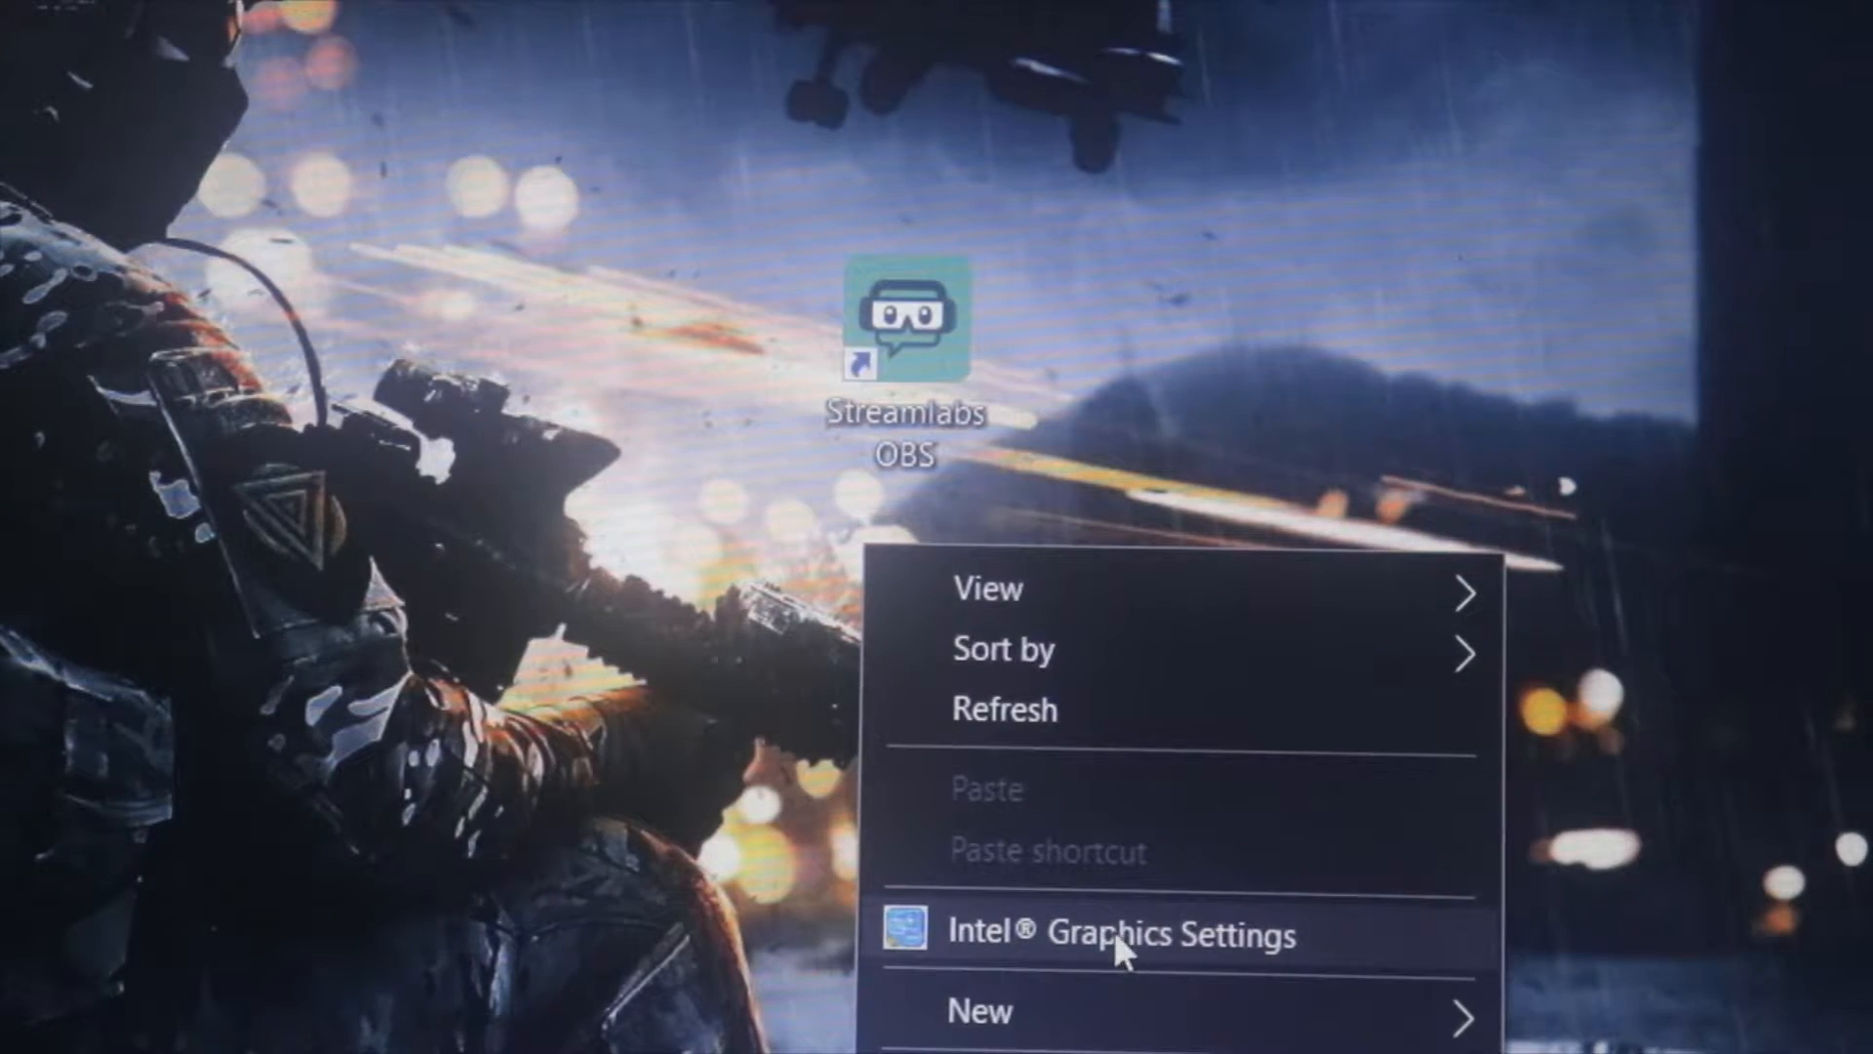
click(1119, 935)
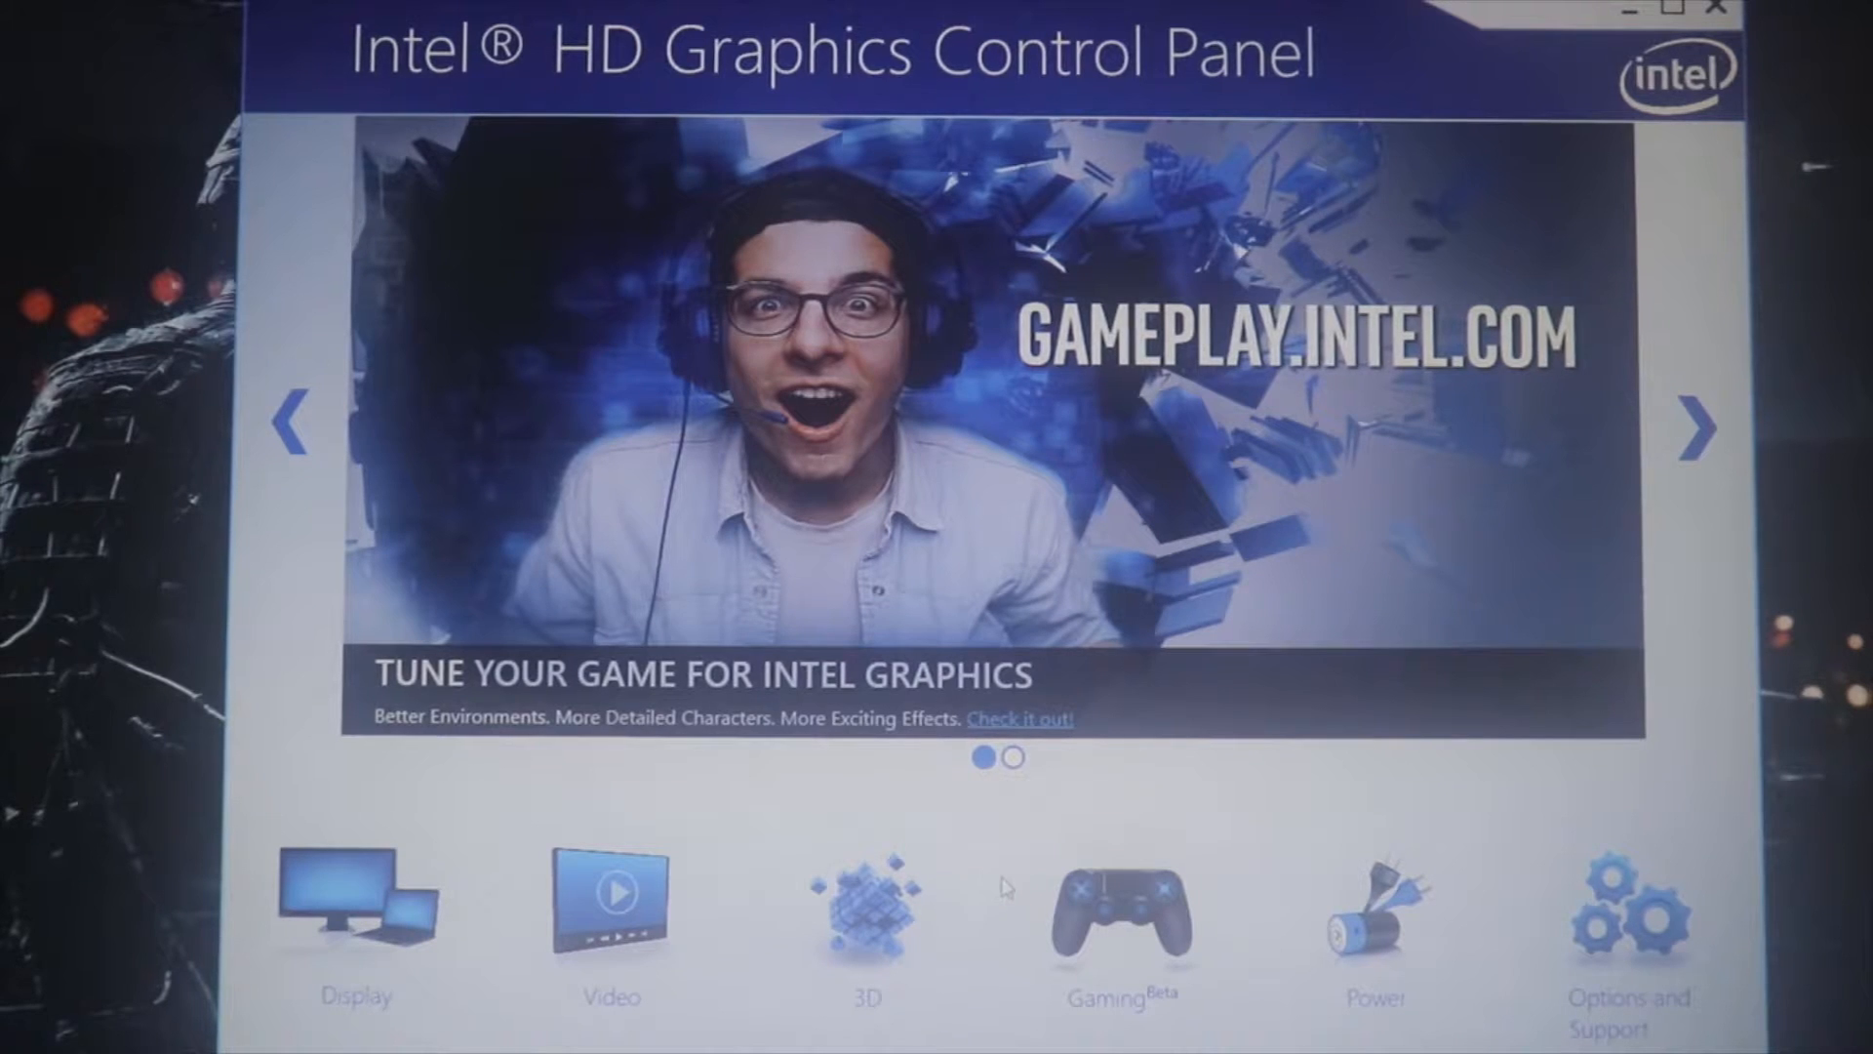
mouse_move(866, 914)
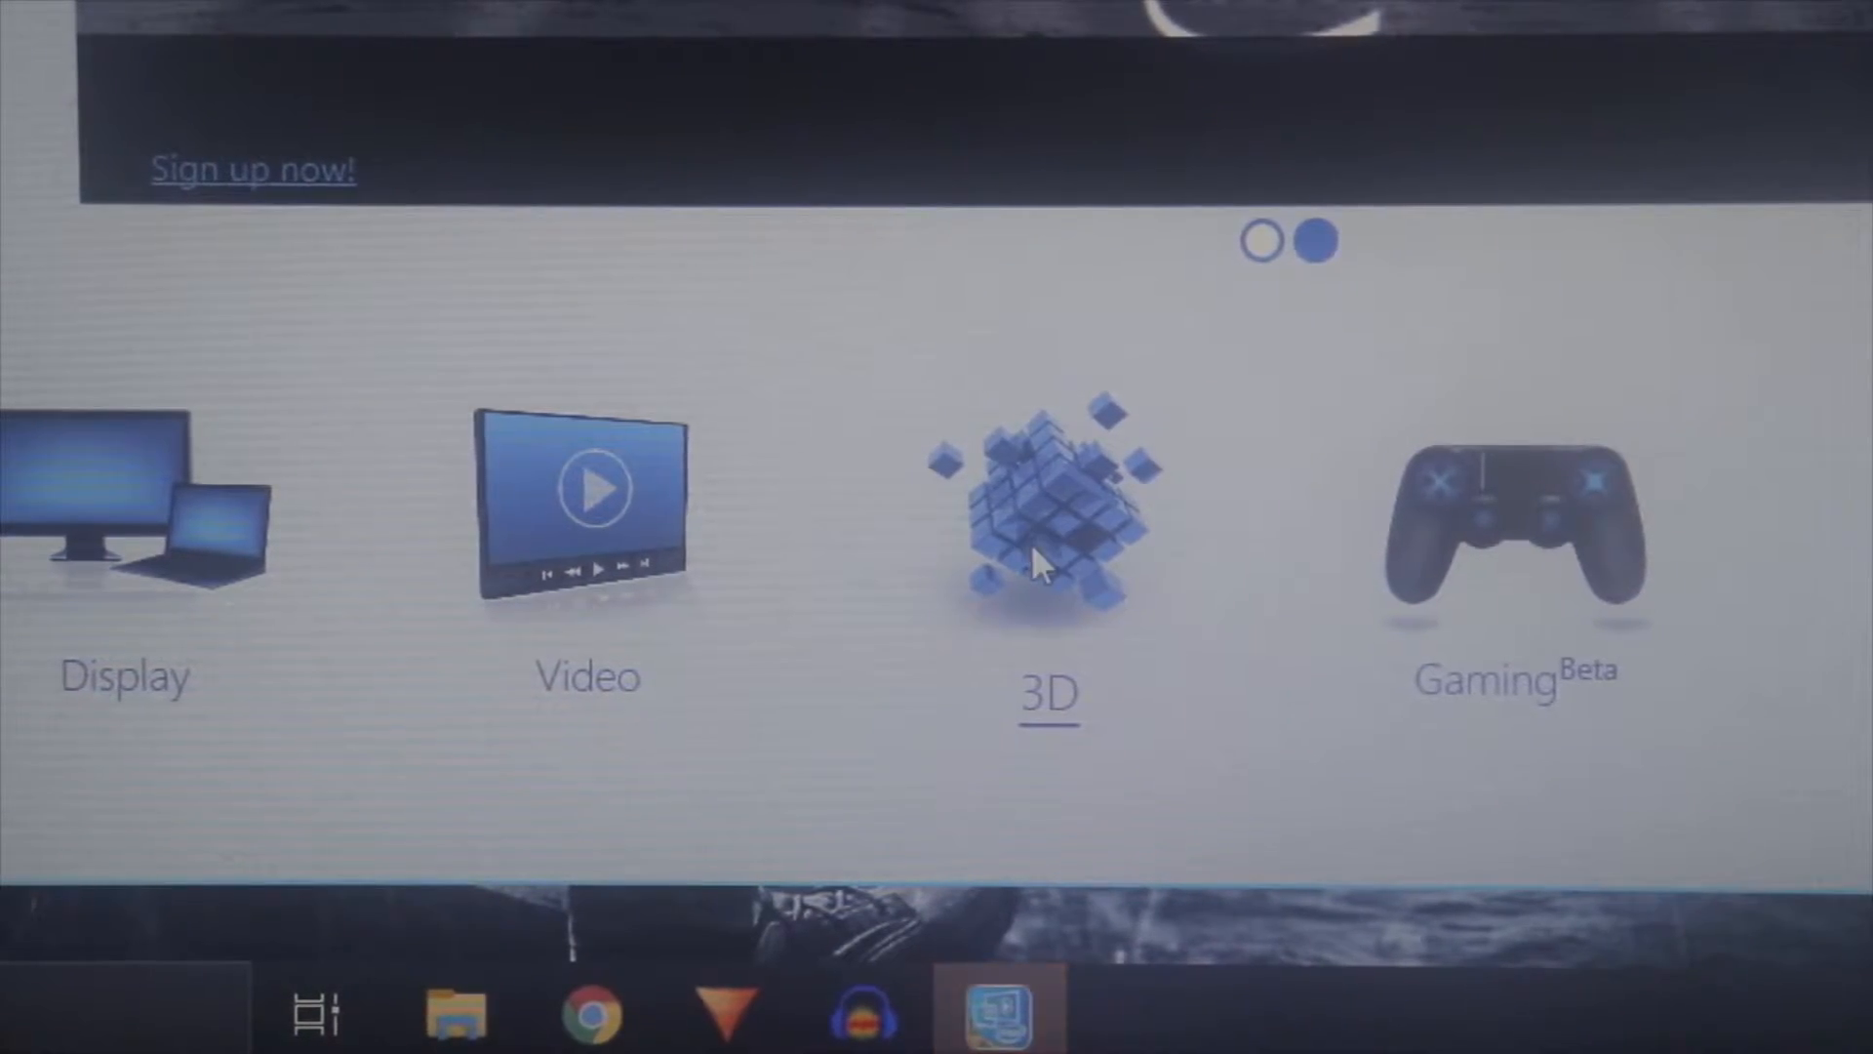
click(1045, 502)
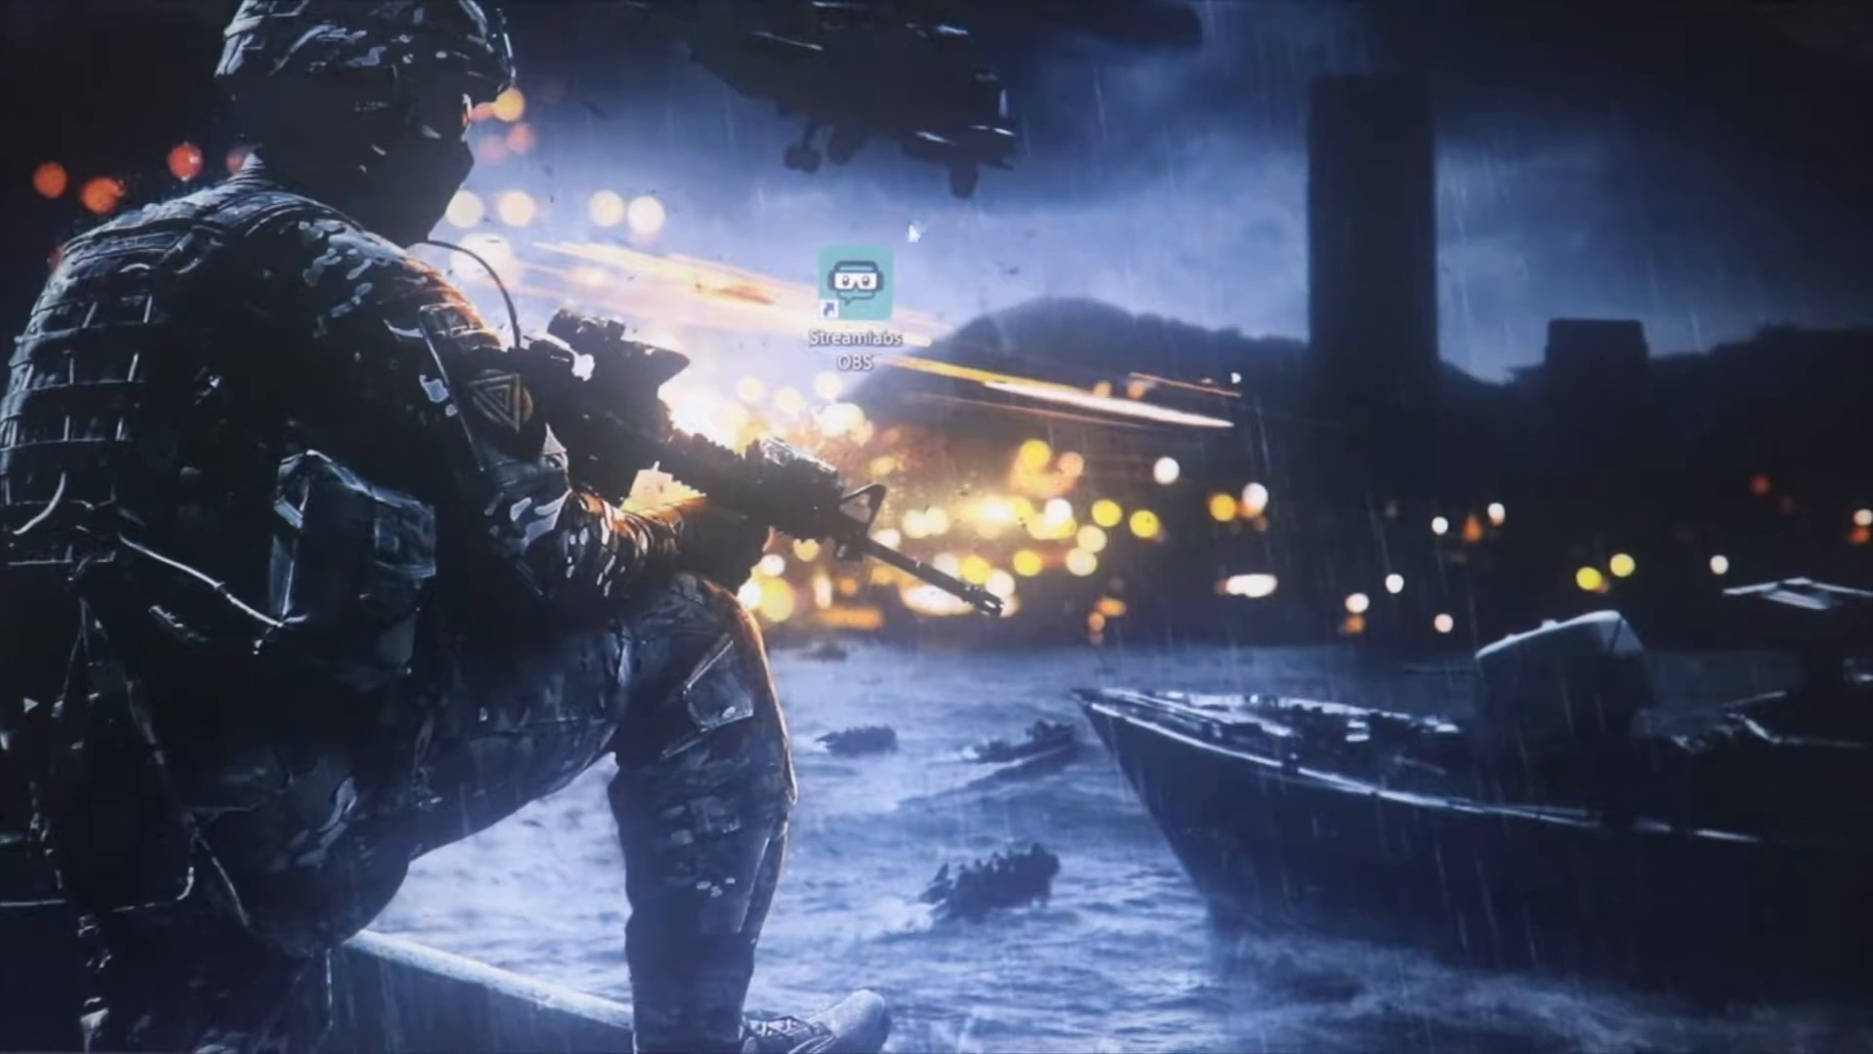
mouse_move(864, 281)
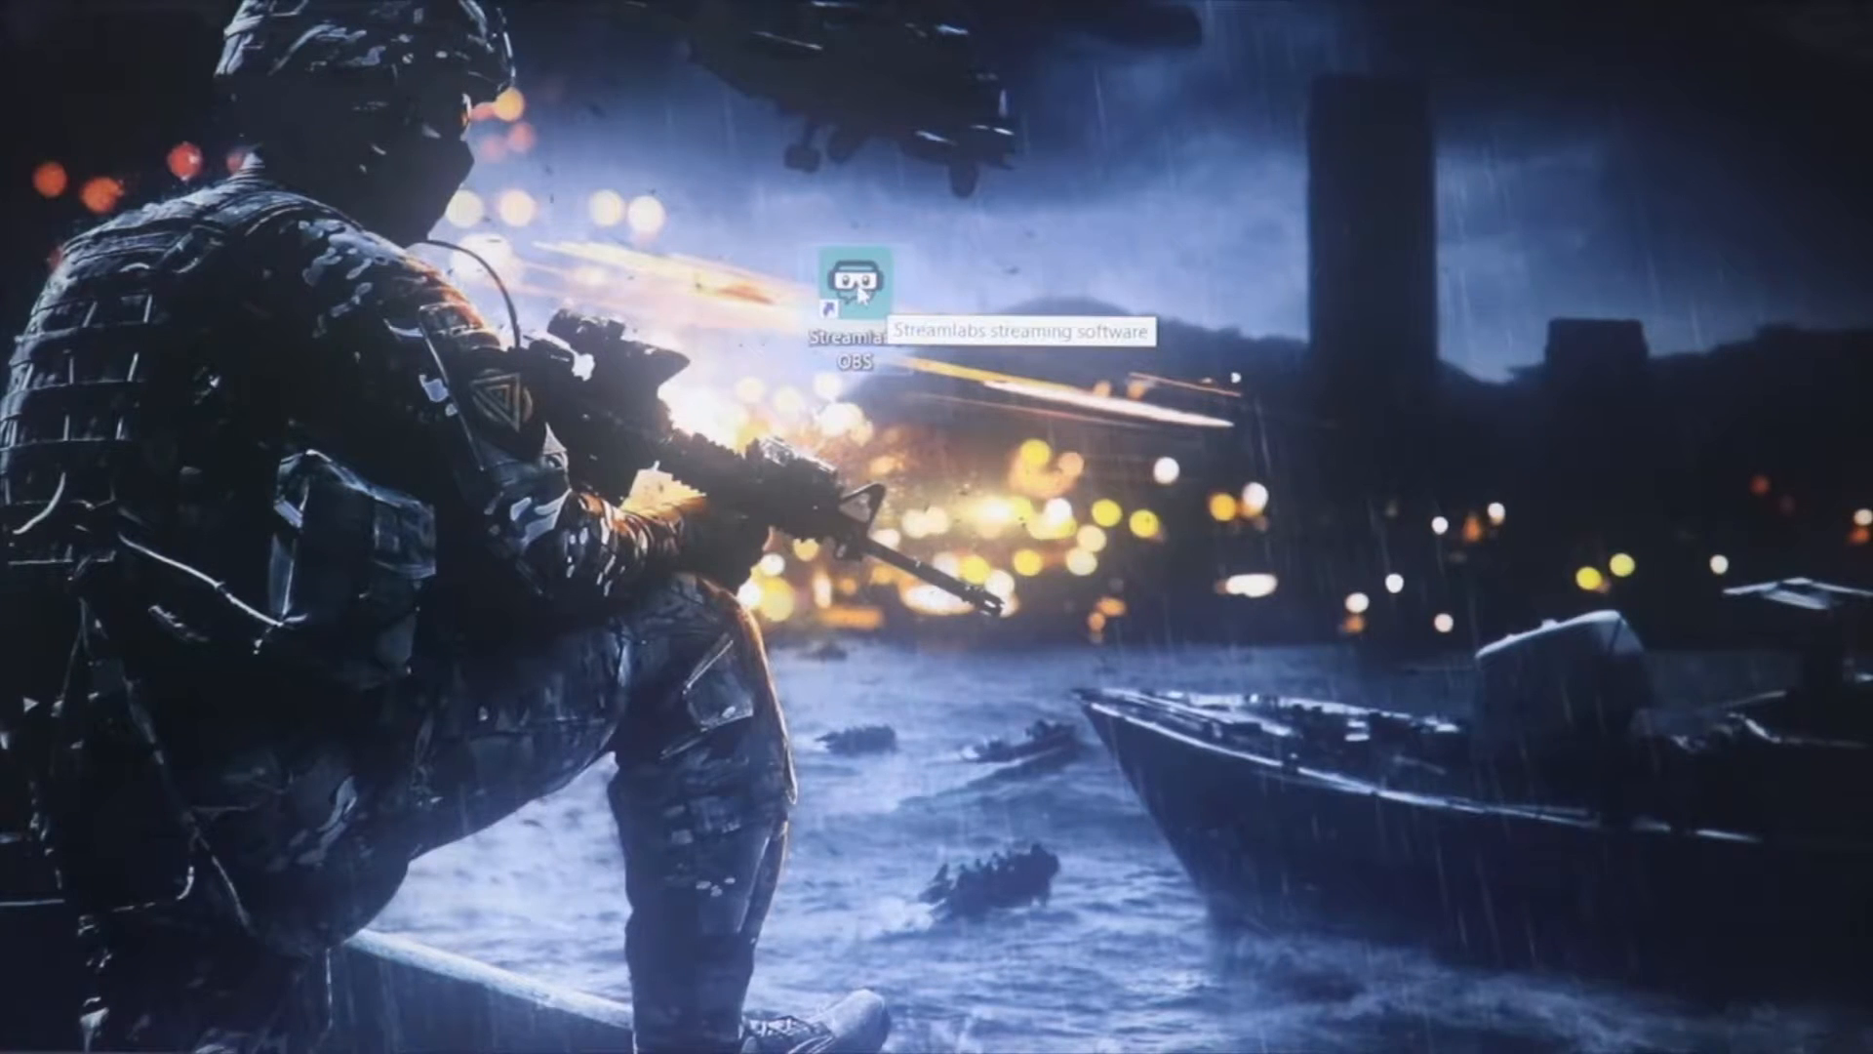
Launch Streamlabs OBS, then search the taskbar for Device Manager
double_click(855, 280)
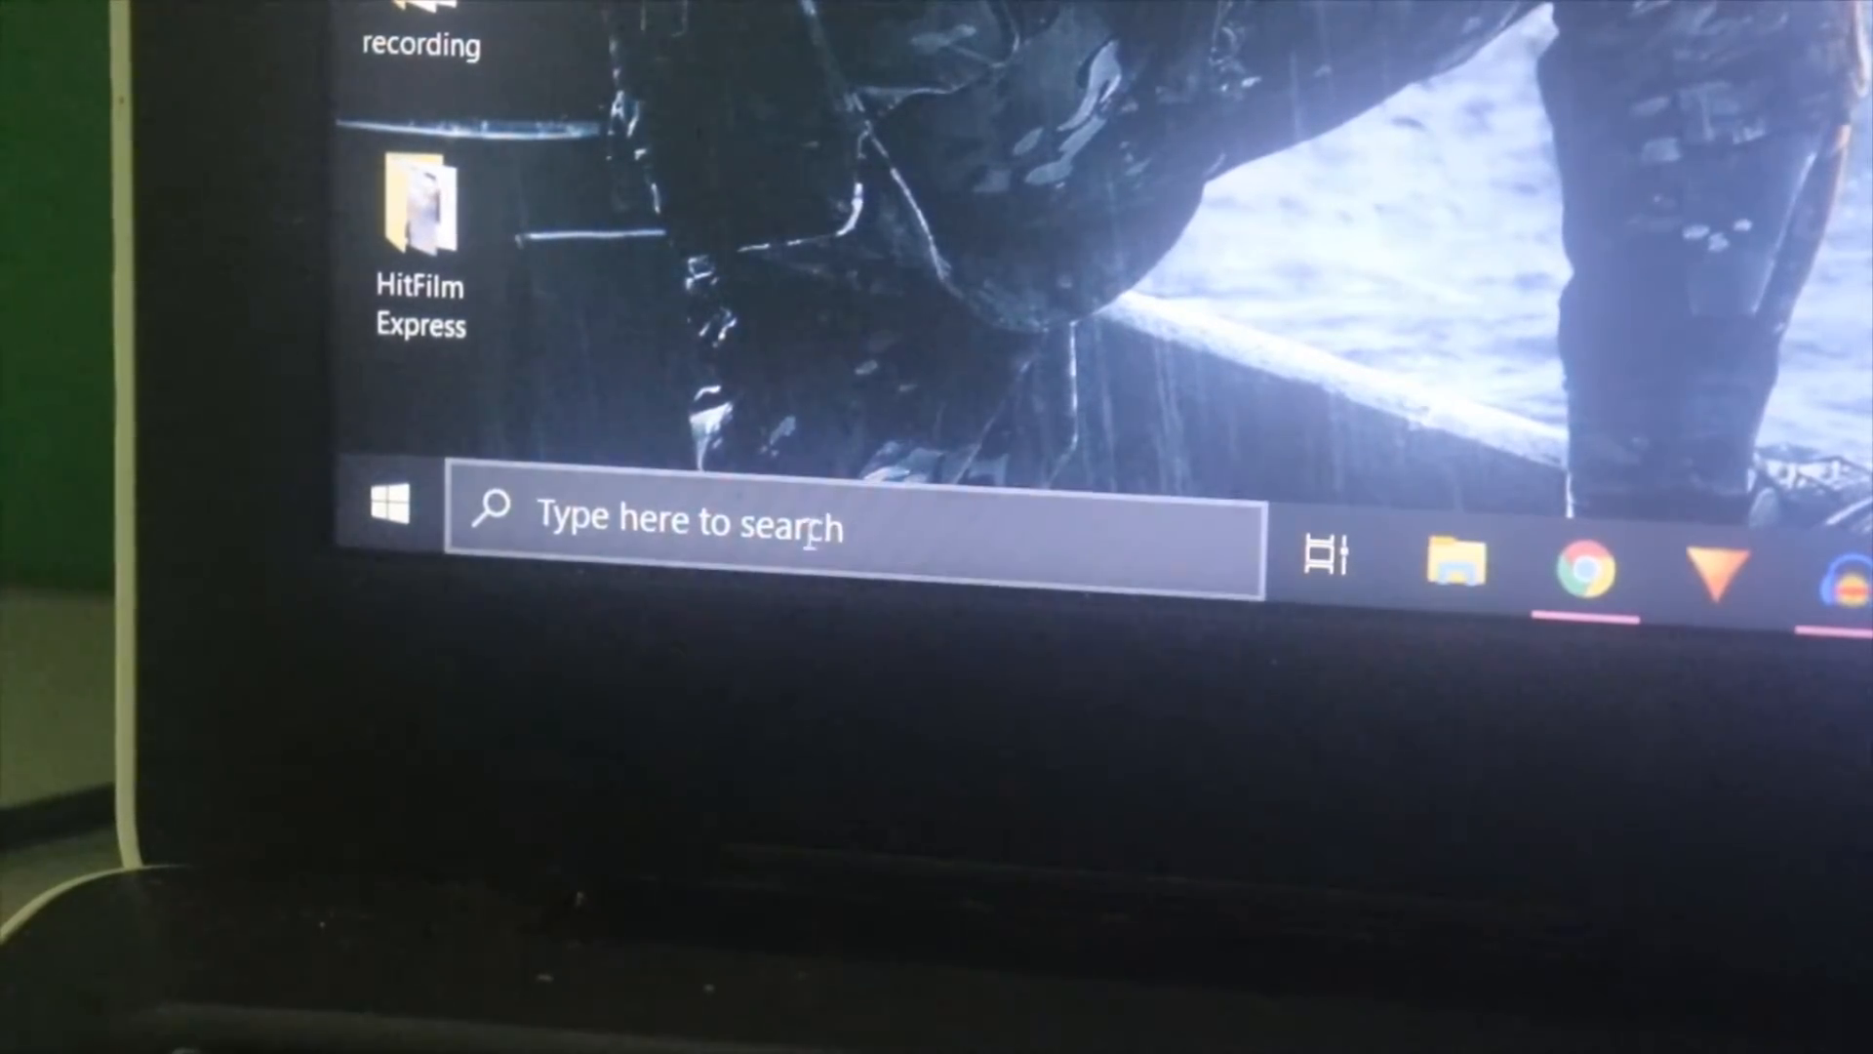
click(836, 520)
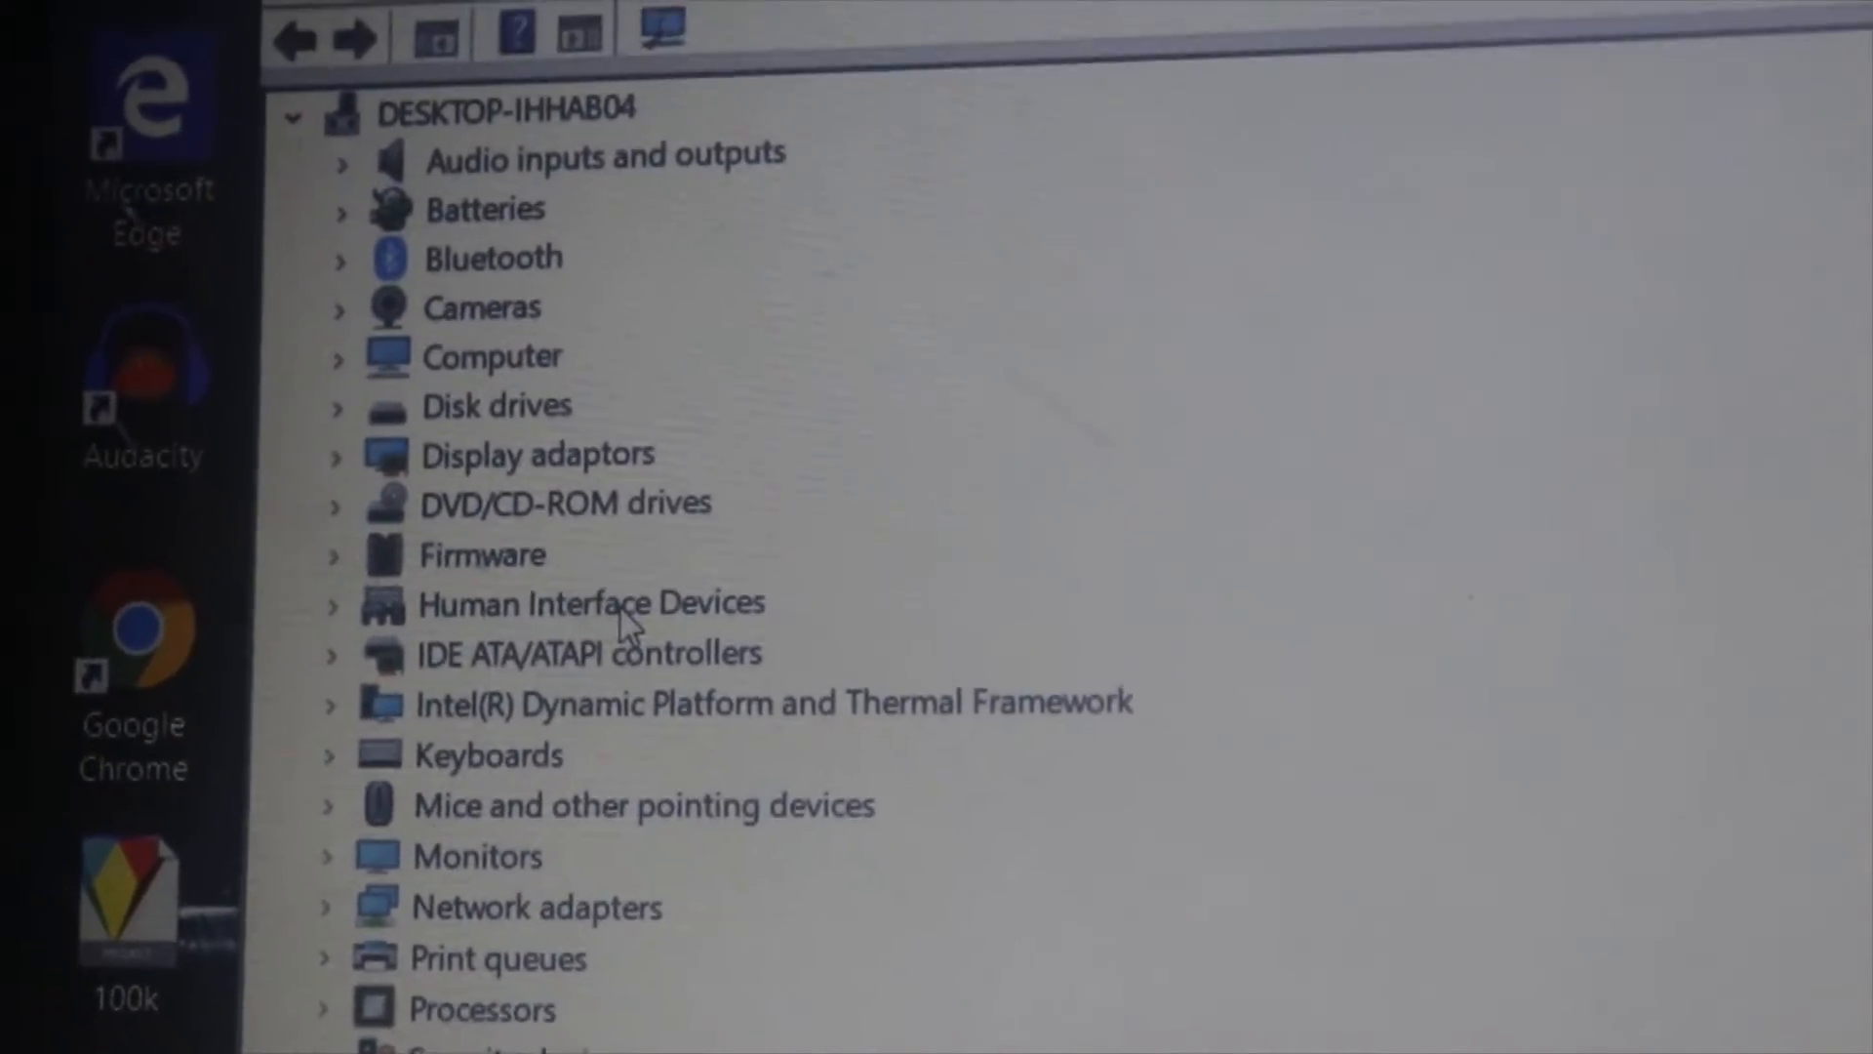
Expand Display adaptors and select Intel HD Graphics 620, then Radeon R7 M445
scroll(down, 3)
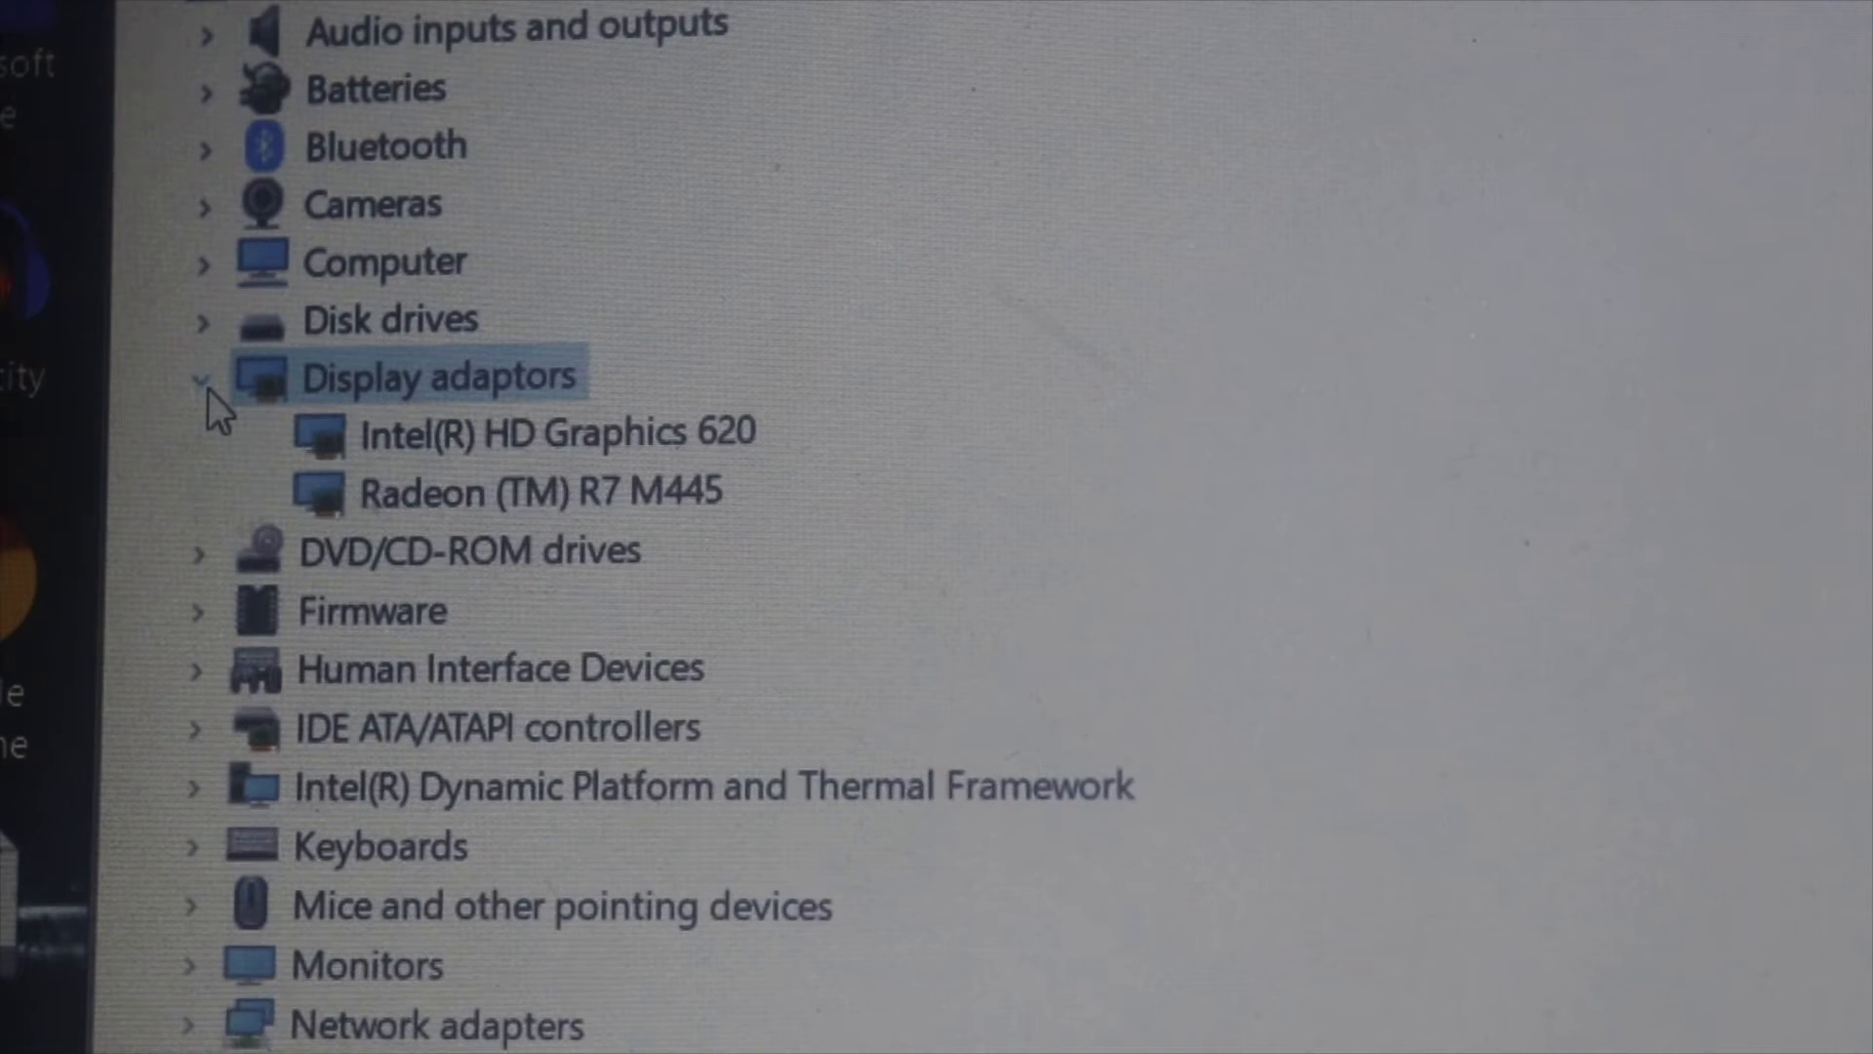
mouse_move(598, 489)
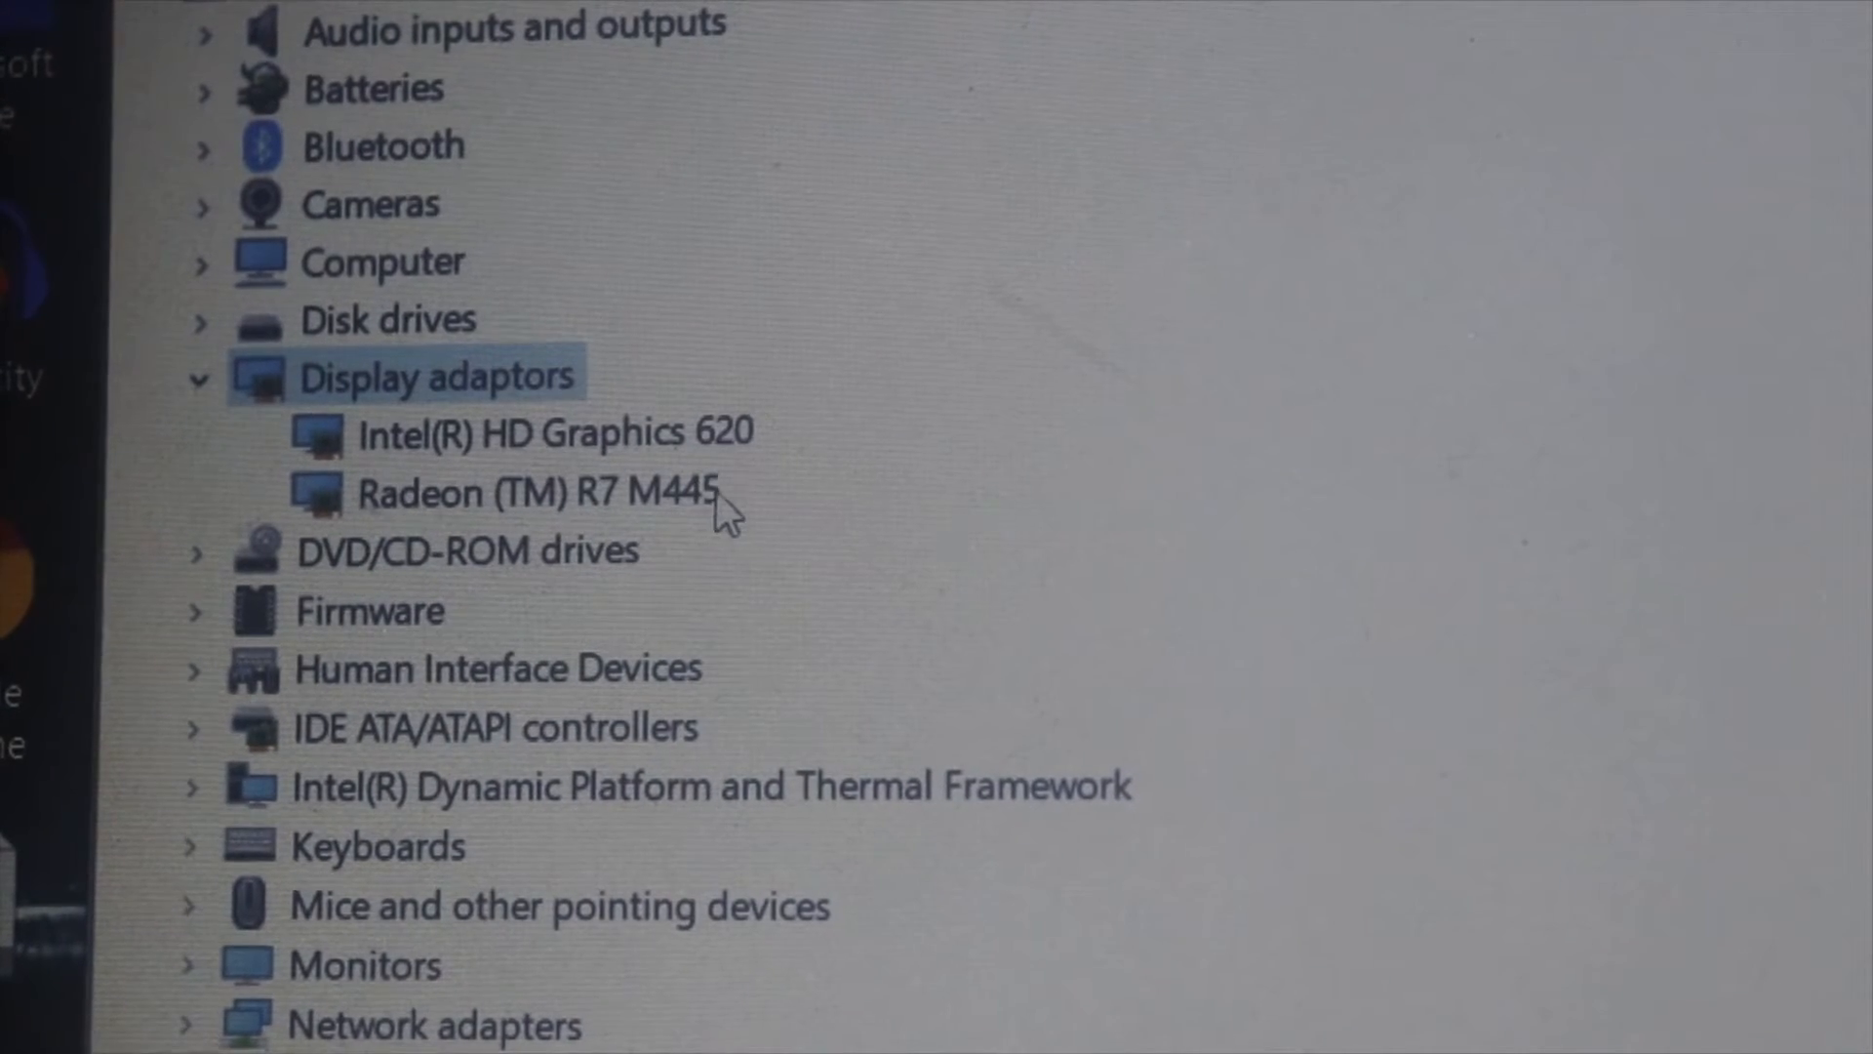
click(550, 431)
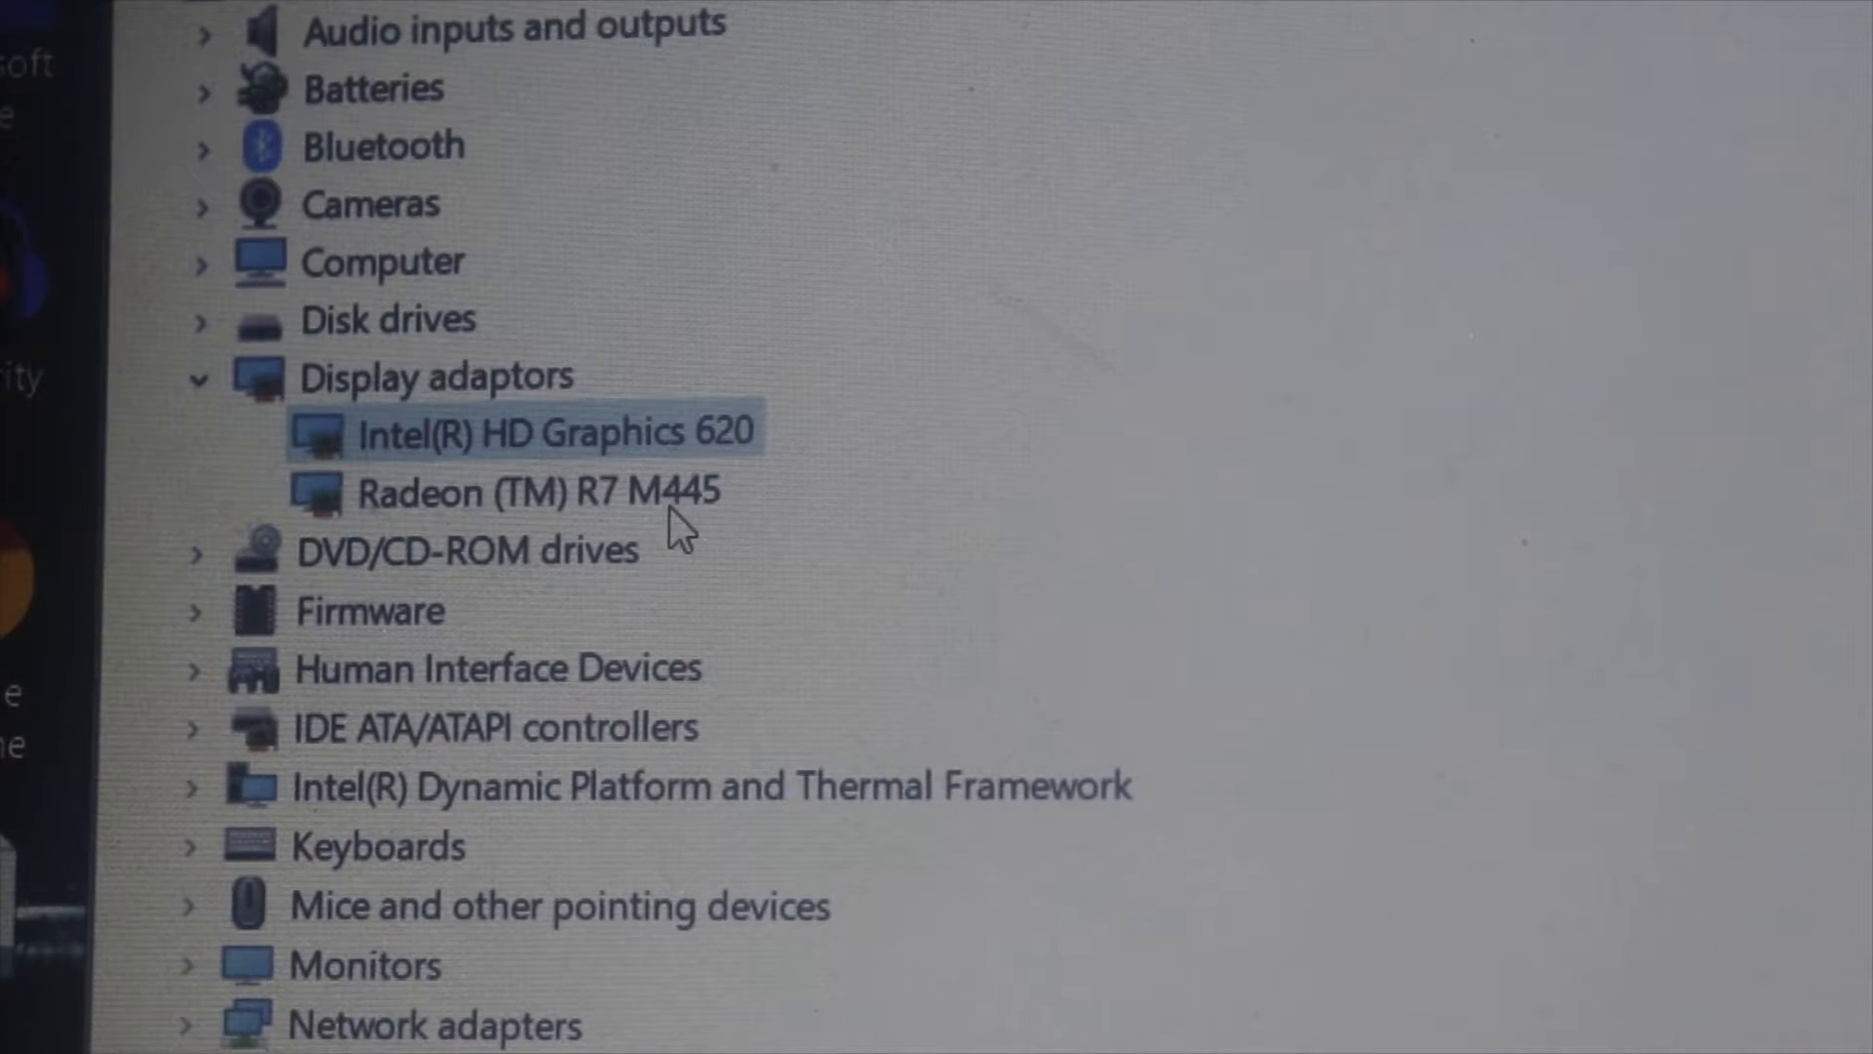
click(526, 491)
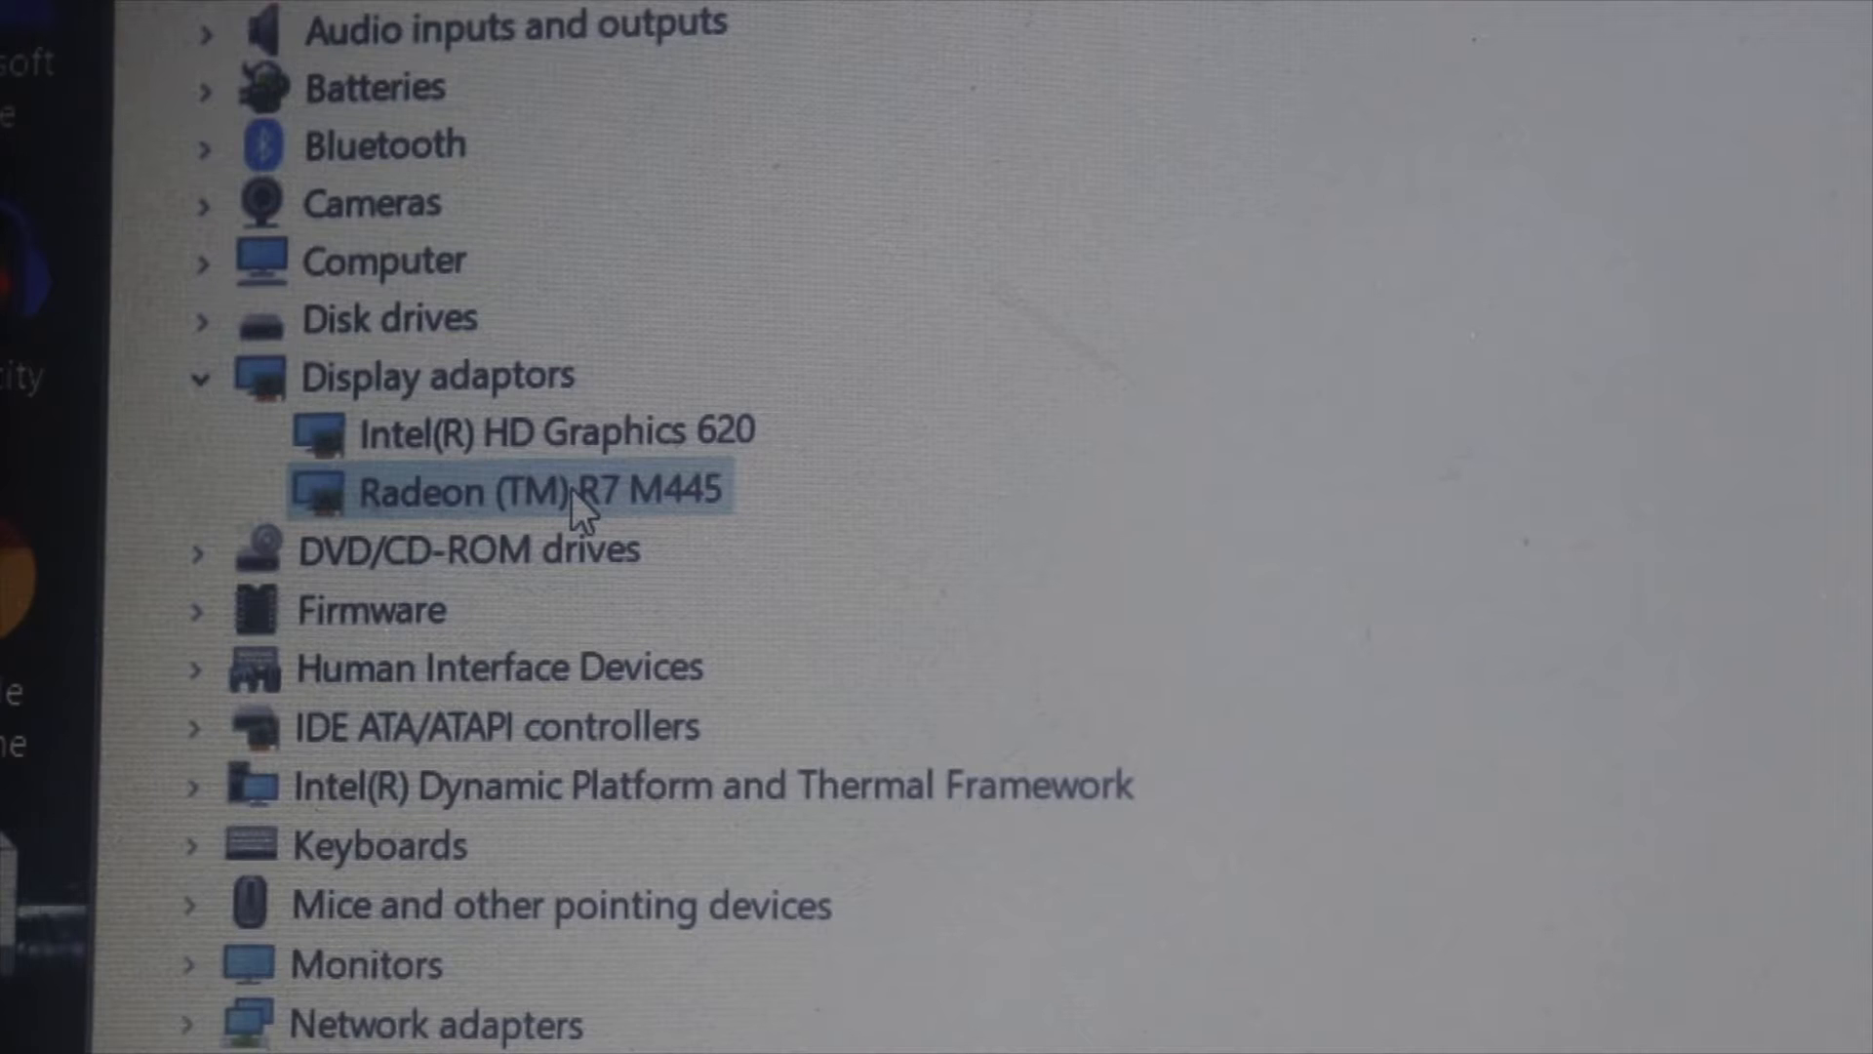
Choose Disable device from the Radeon R7 M445 context menu
right_click(501, 490)
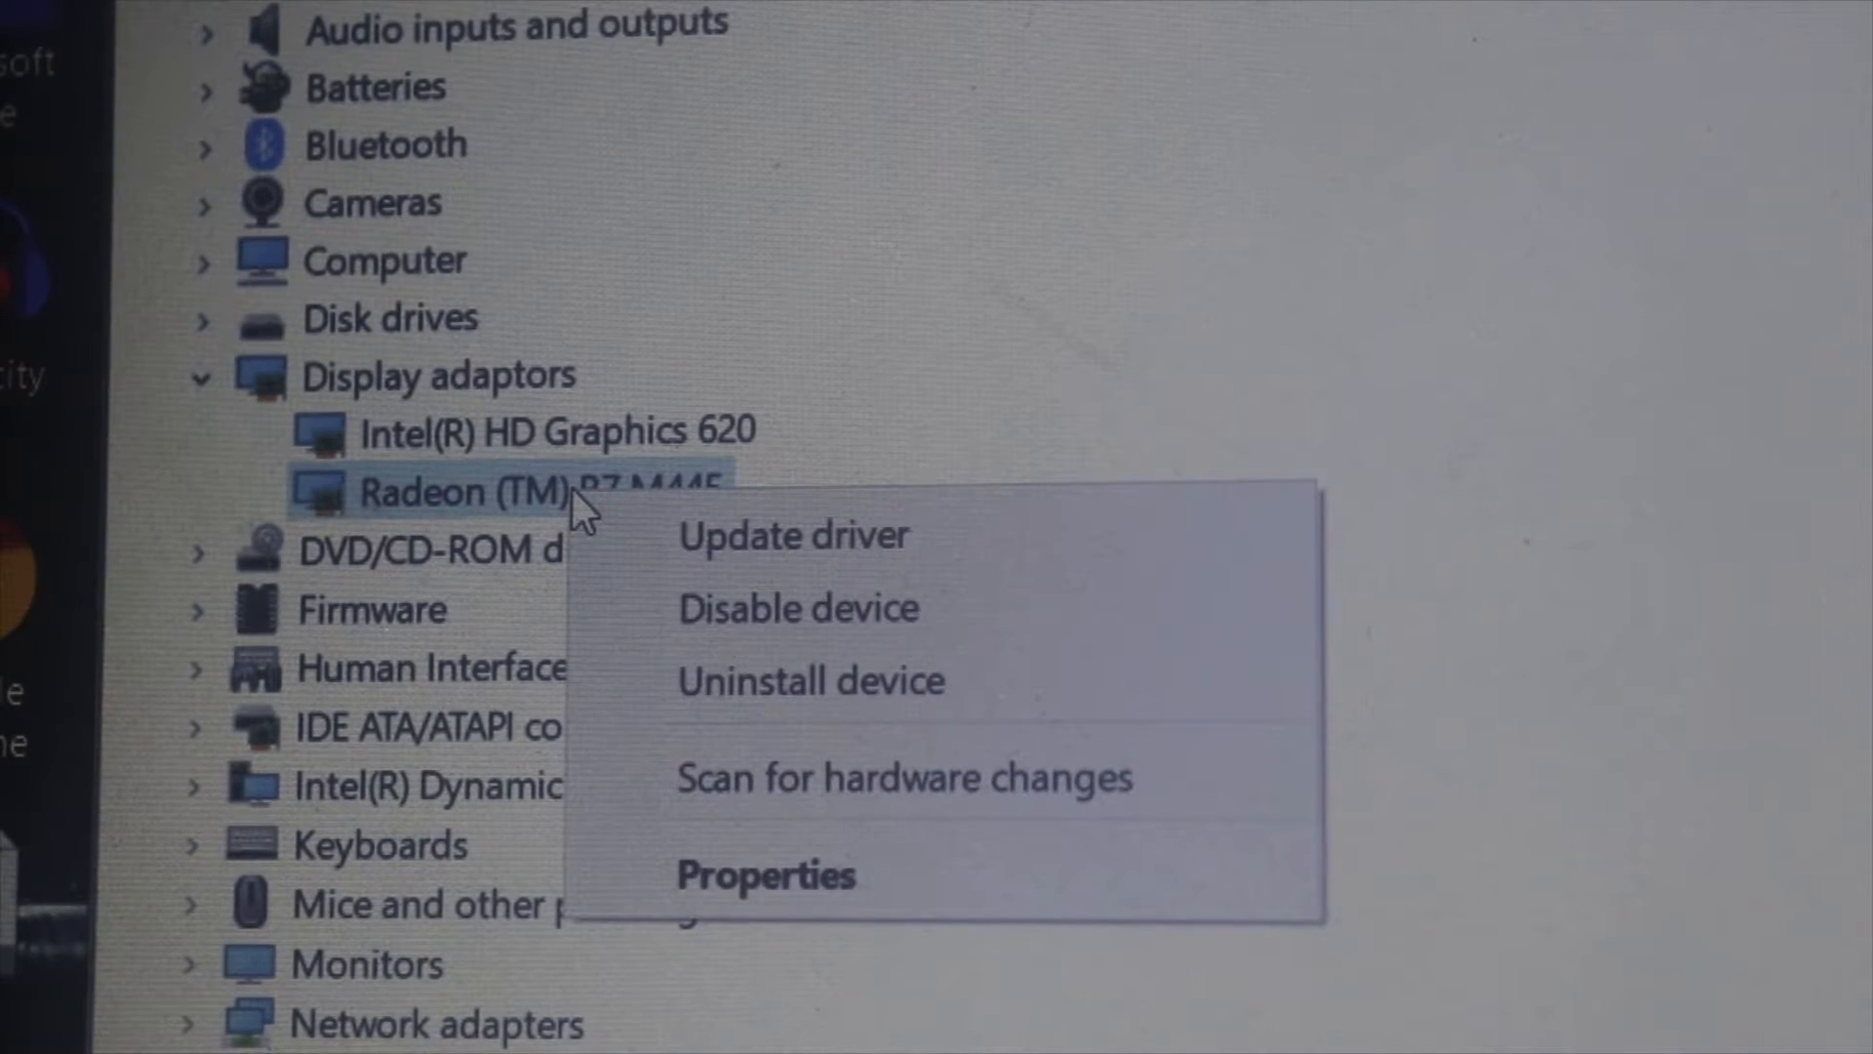
mouse_move(798, 607)
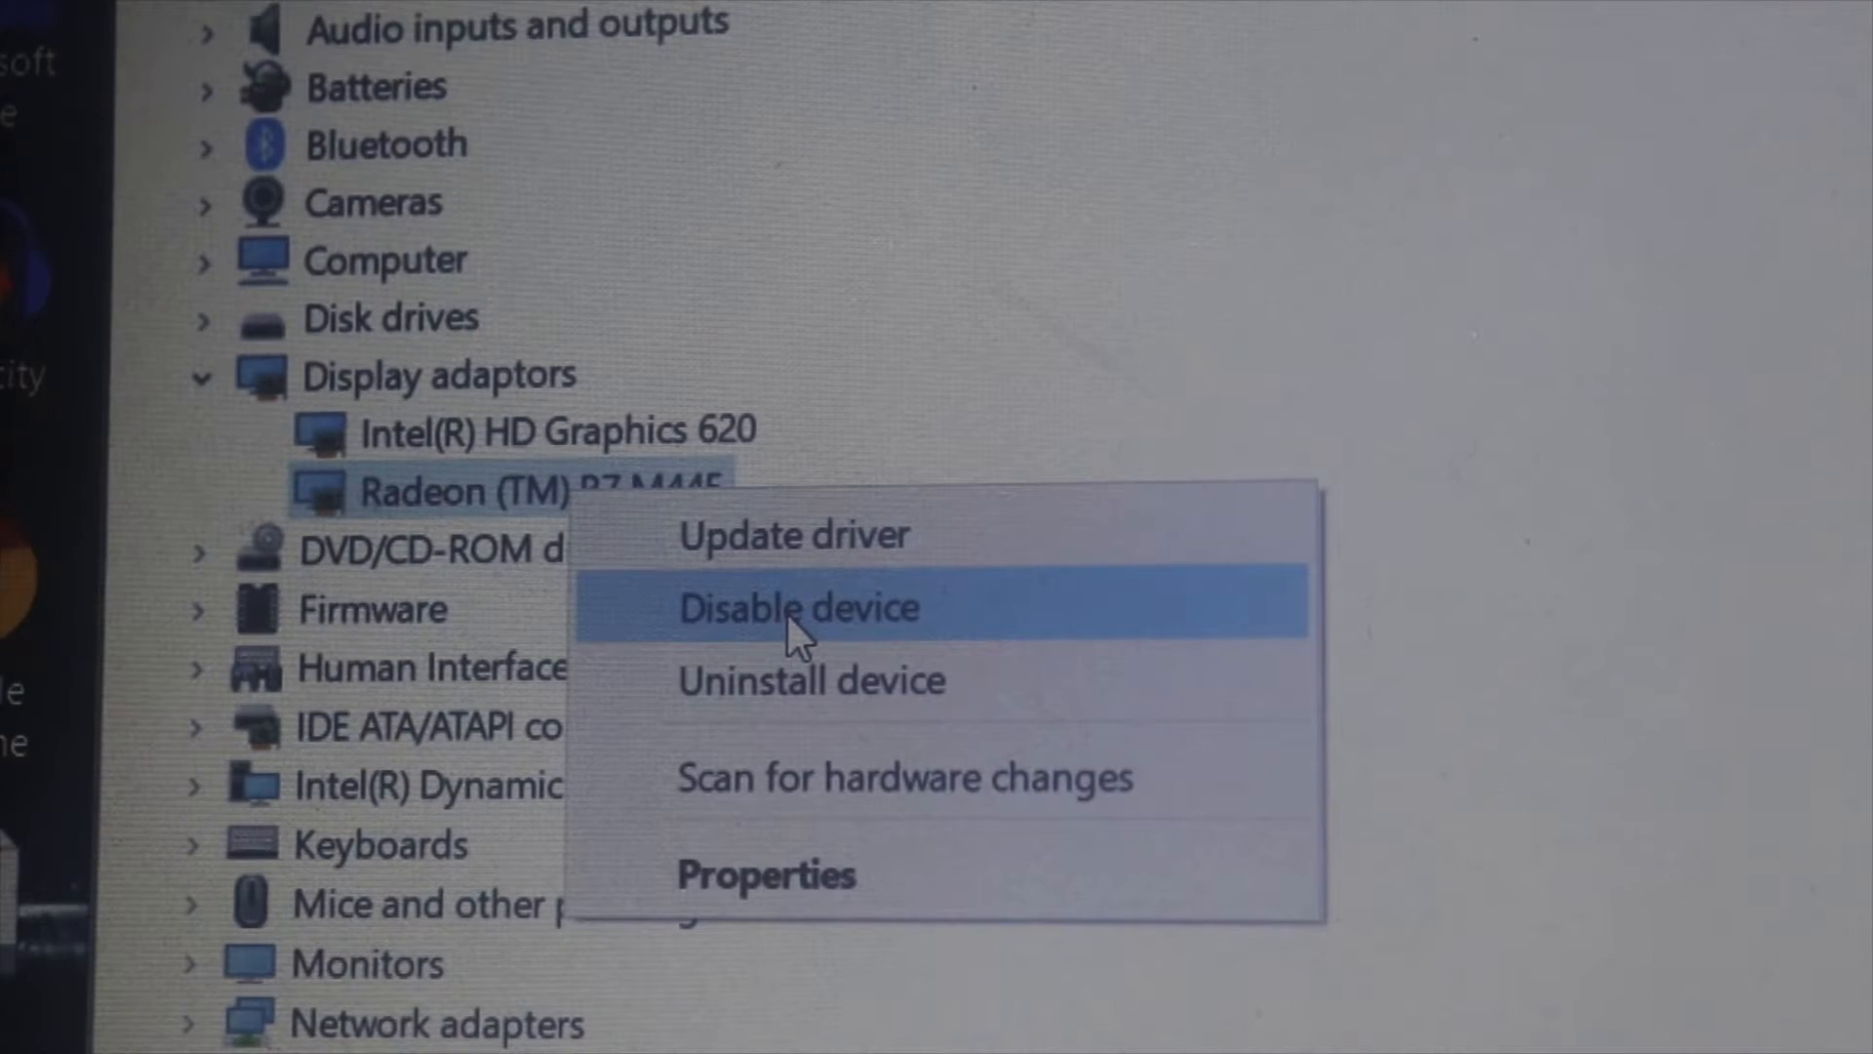
mouse_move(878, 639)
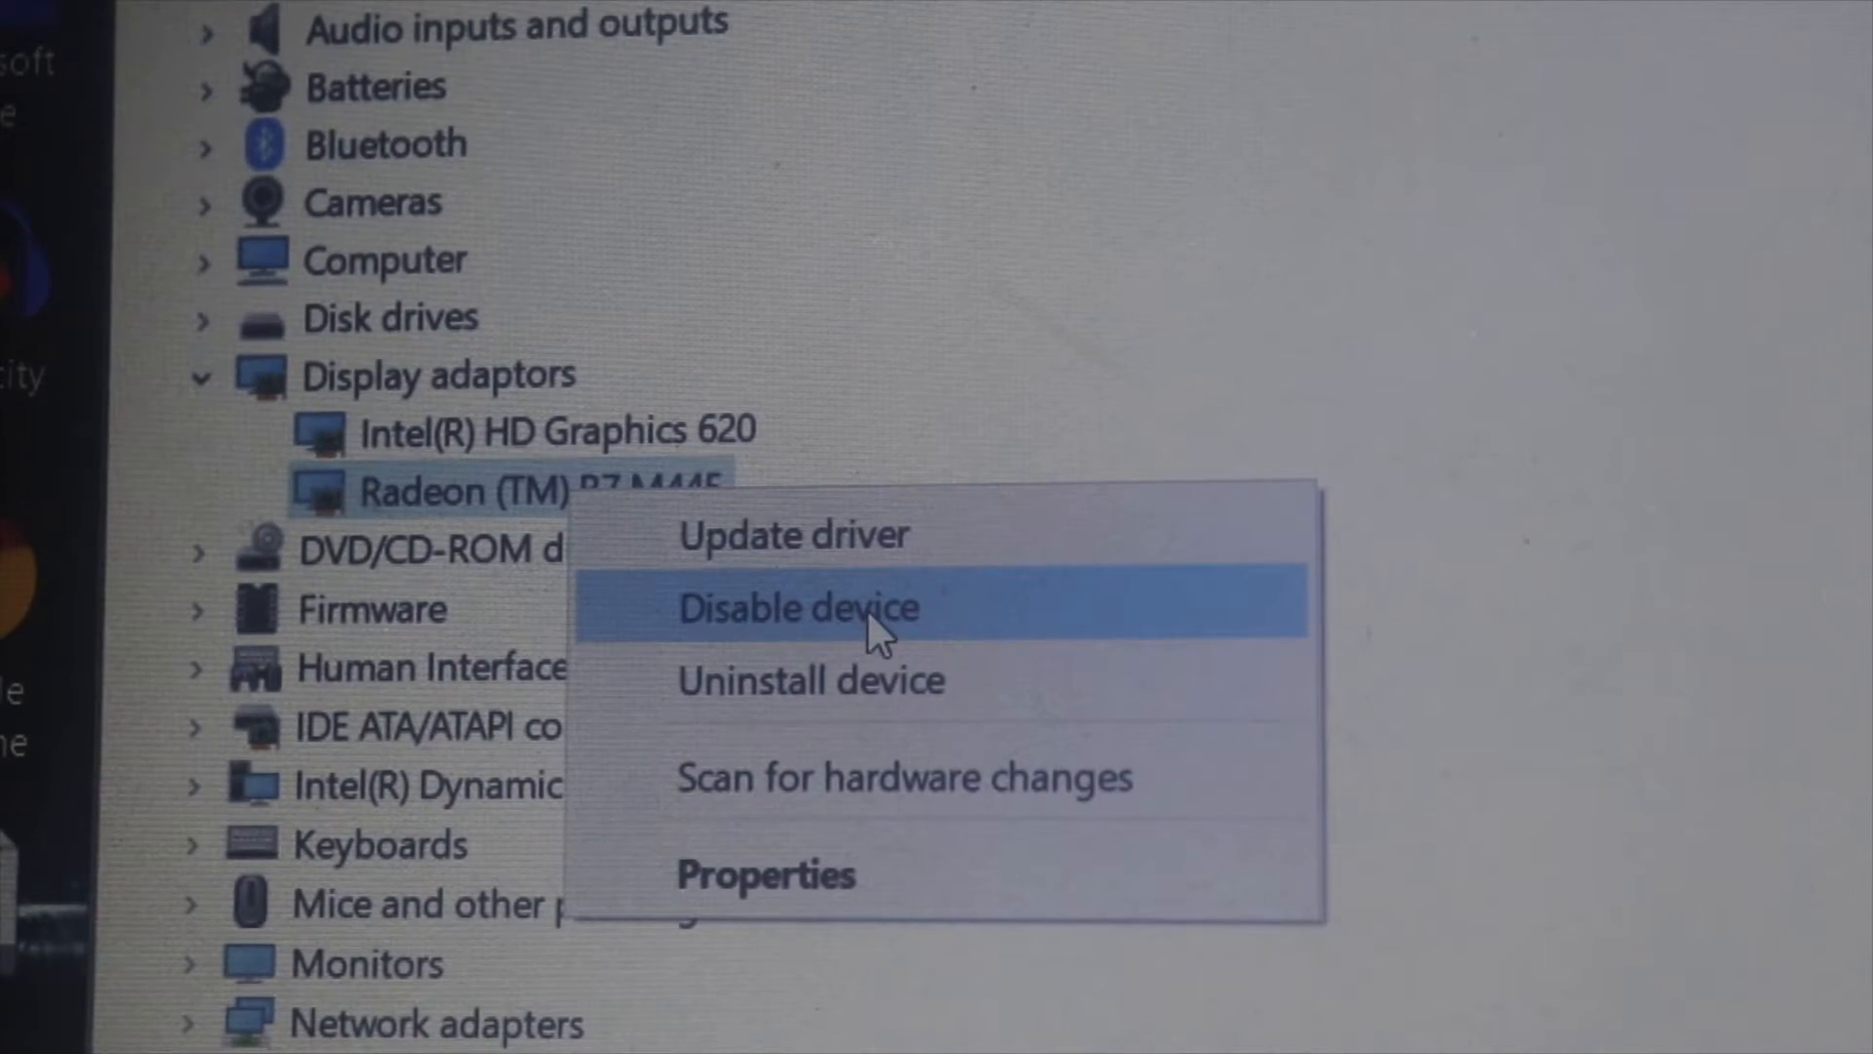
click(799, 608)
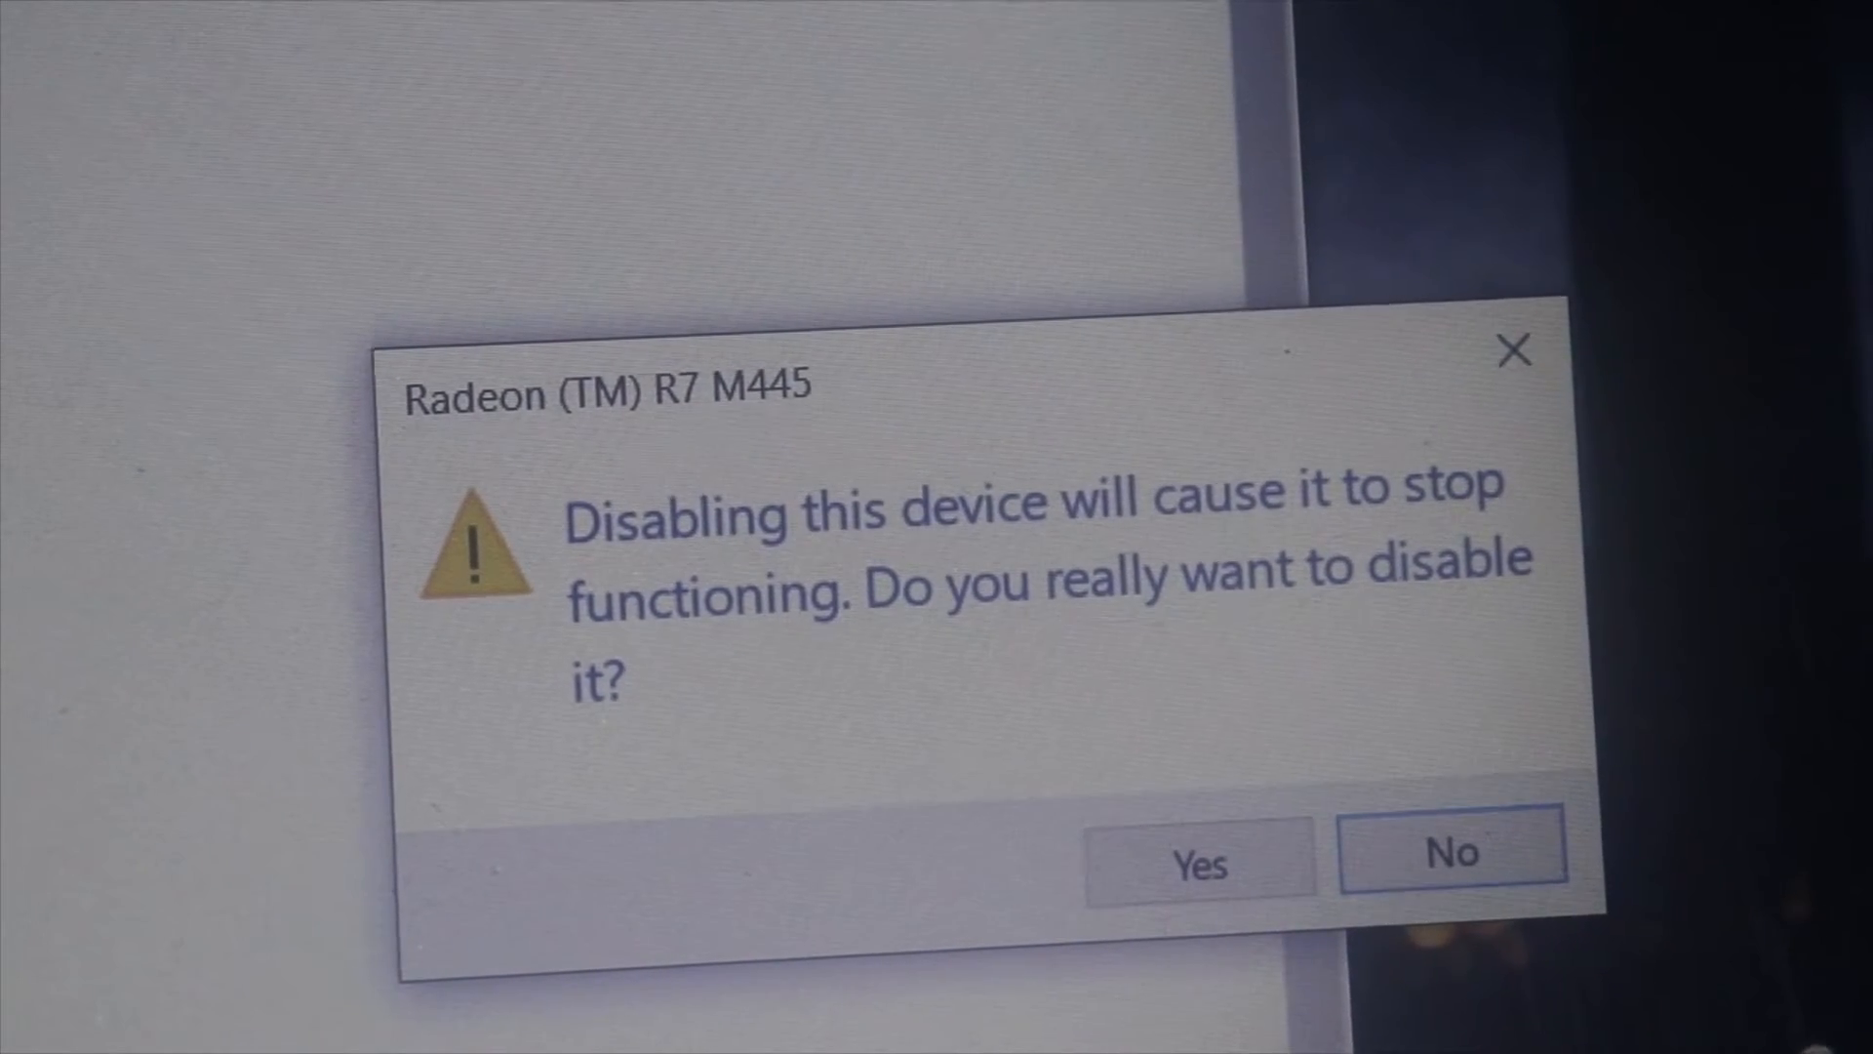
mouse_move(1176, 783)
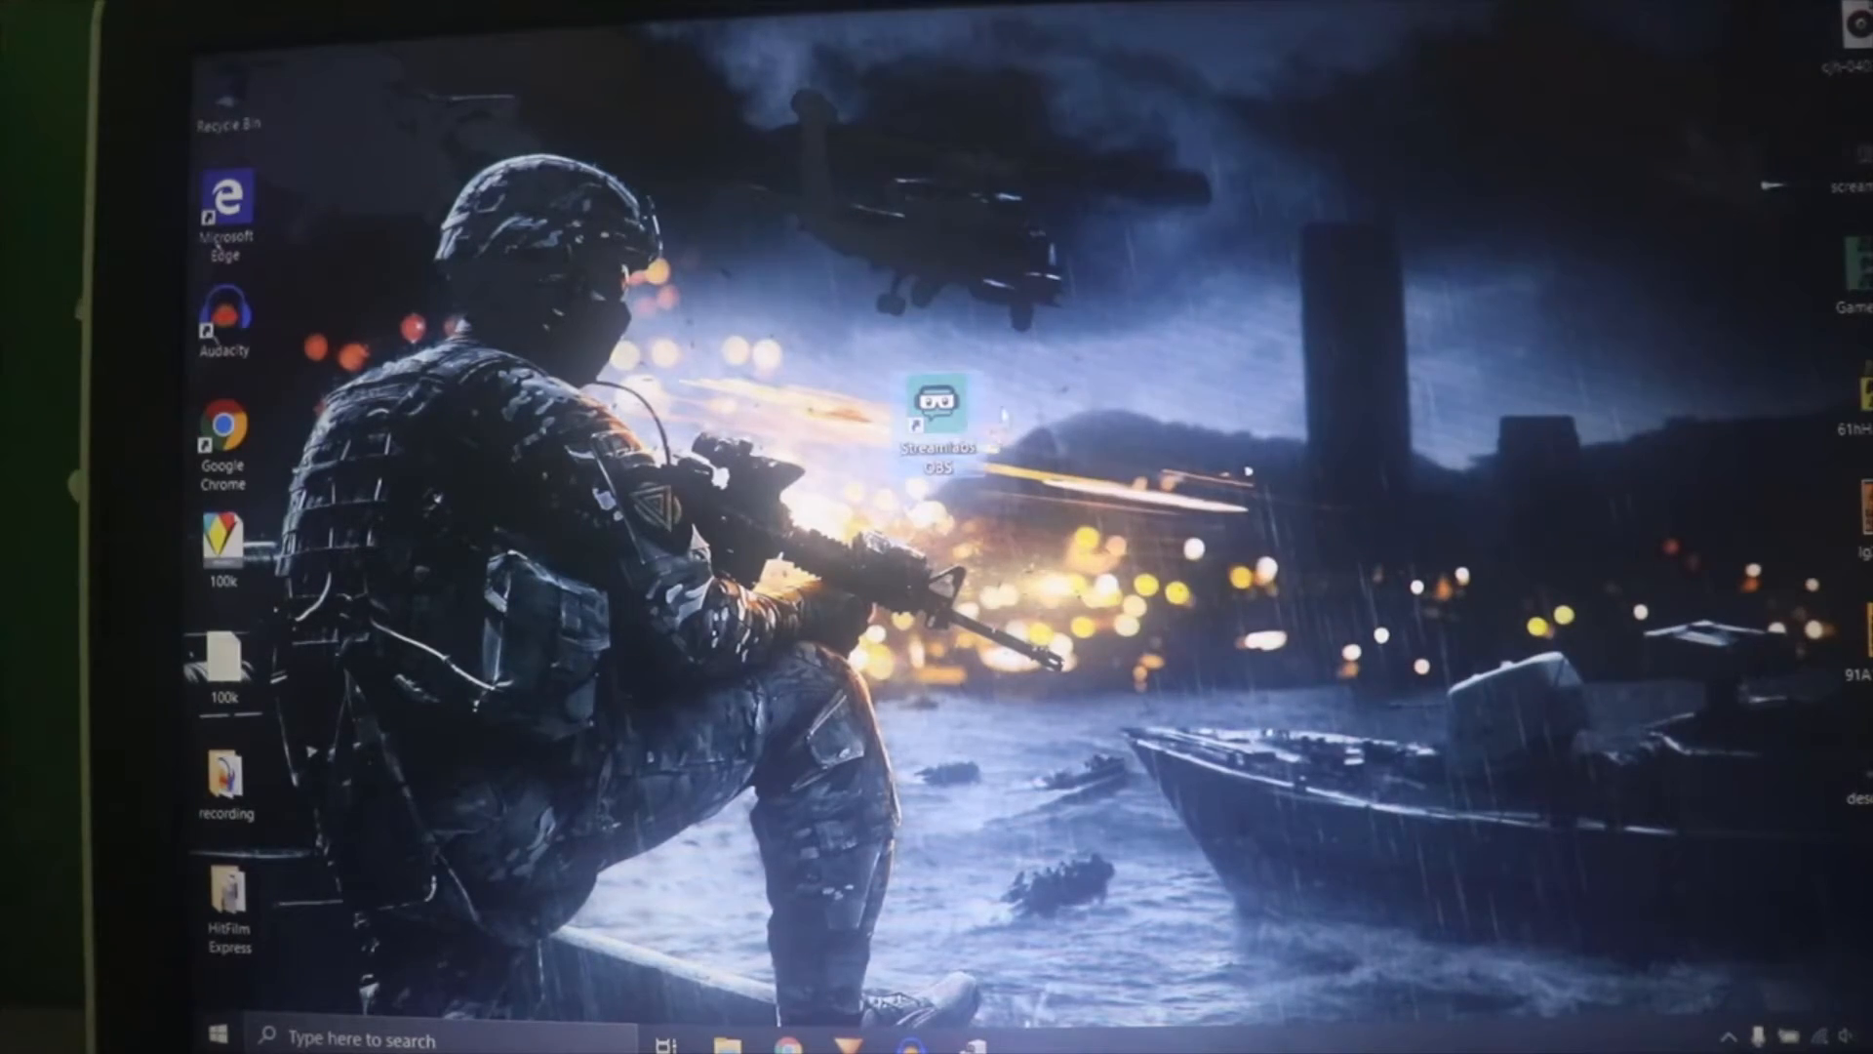
Relaunch Streamlabs OBS, then bring up the disabled Radeon adapter's context menu
double_click(932, 406)
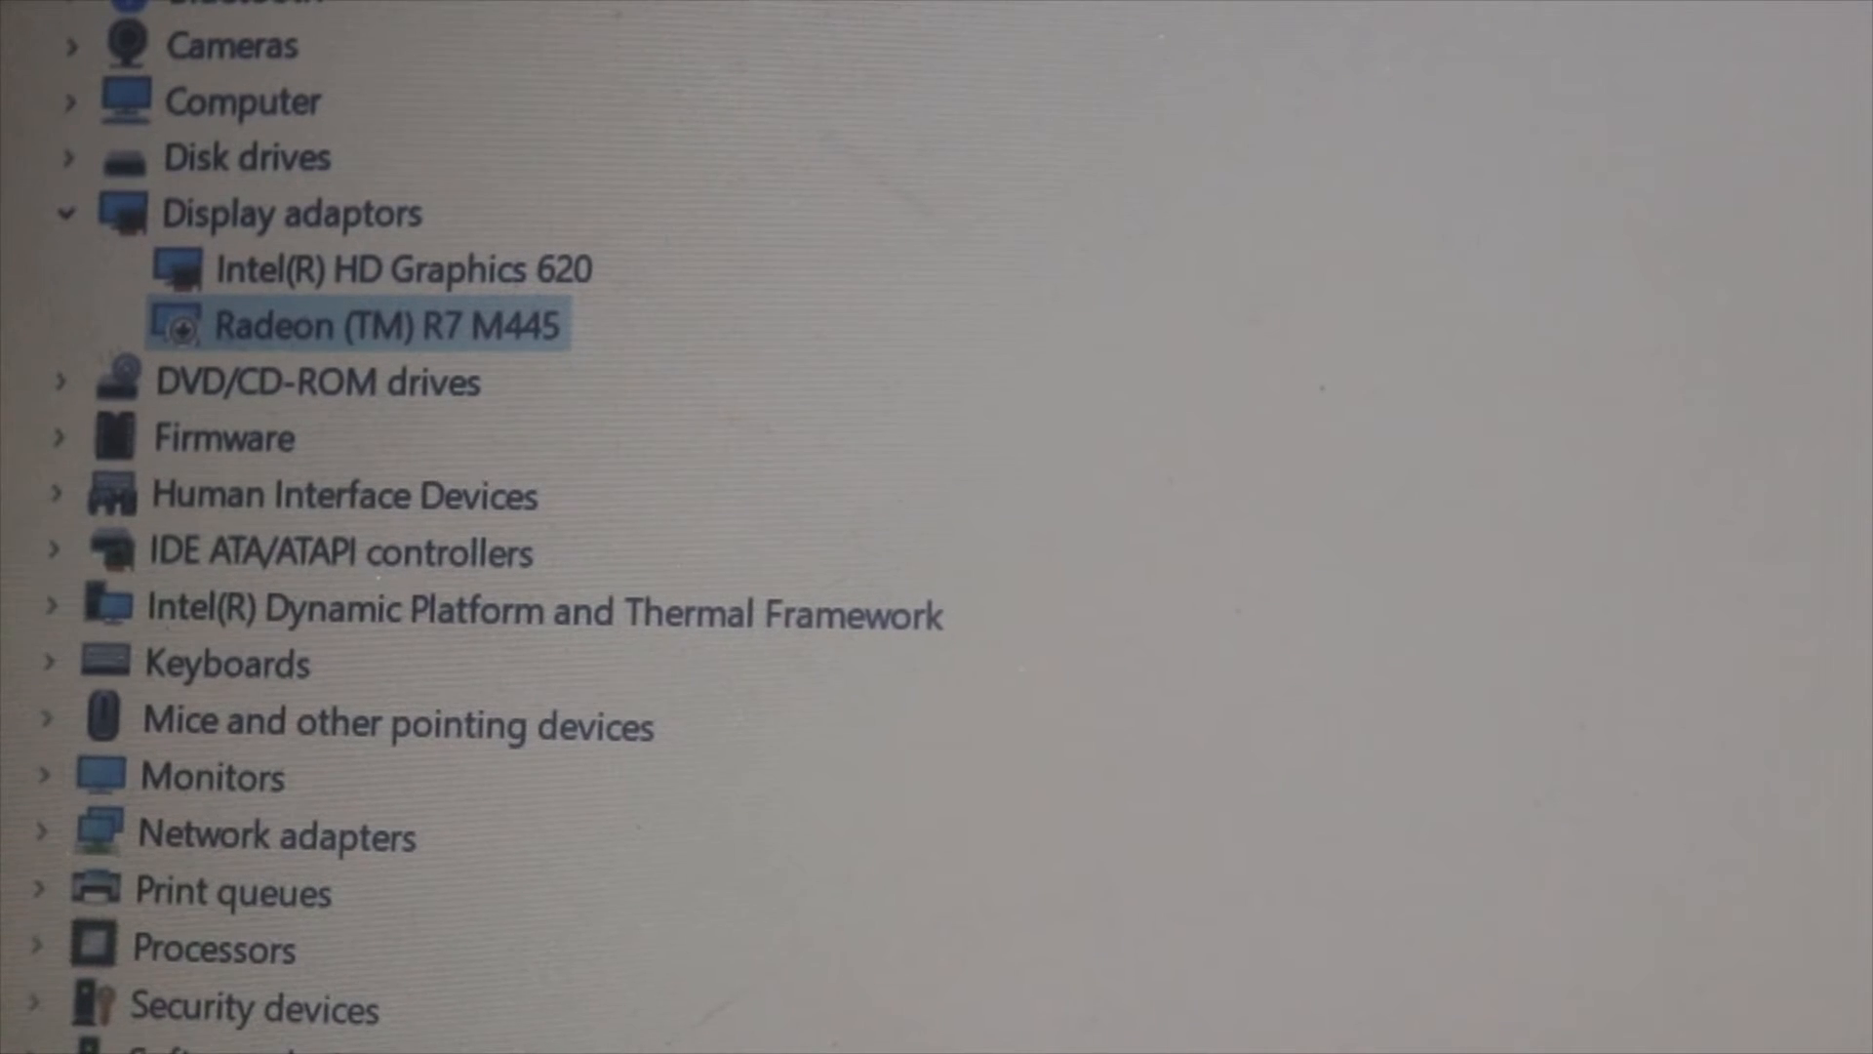
right_click(358, 322)
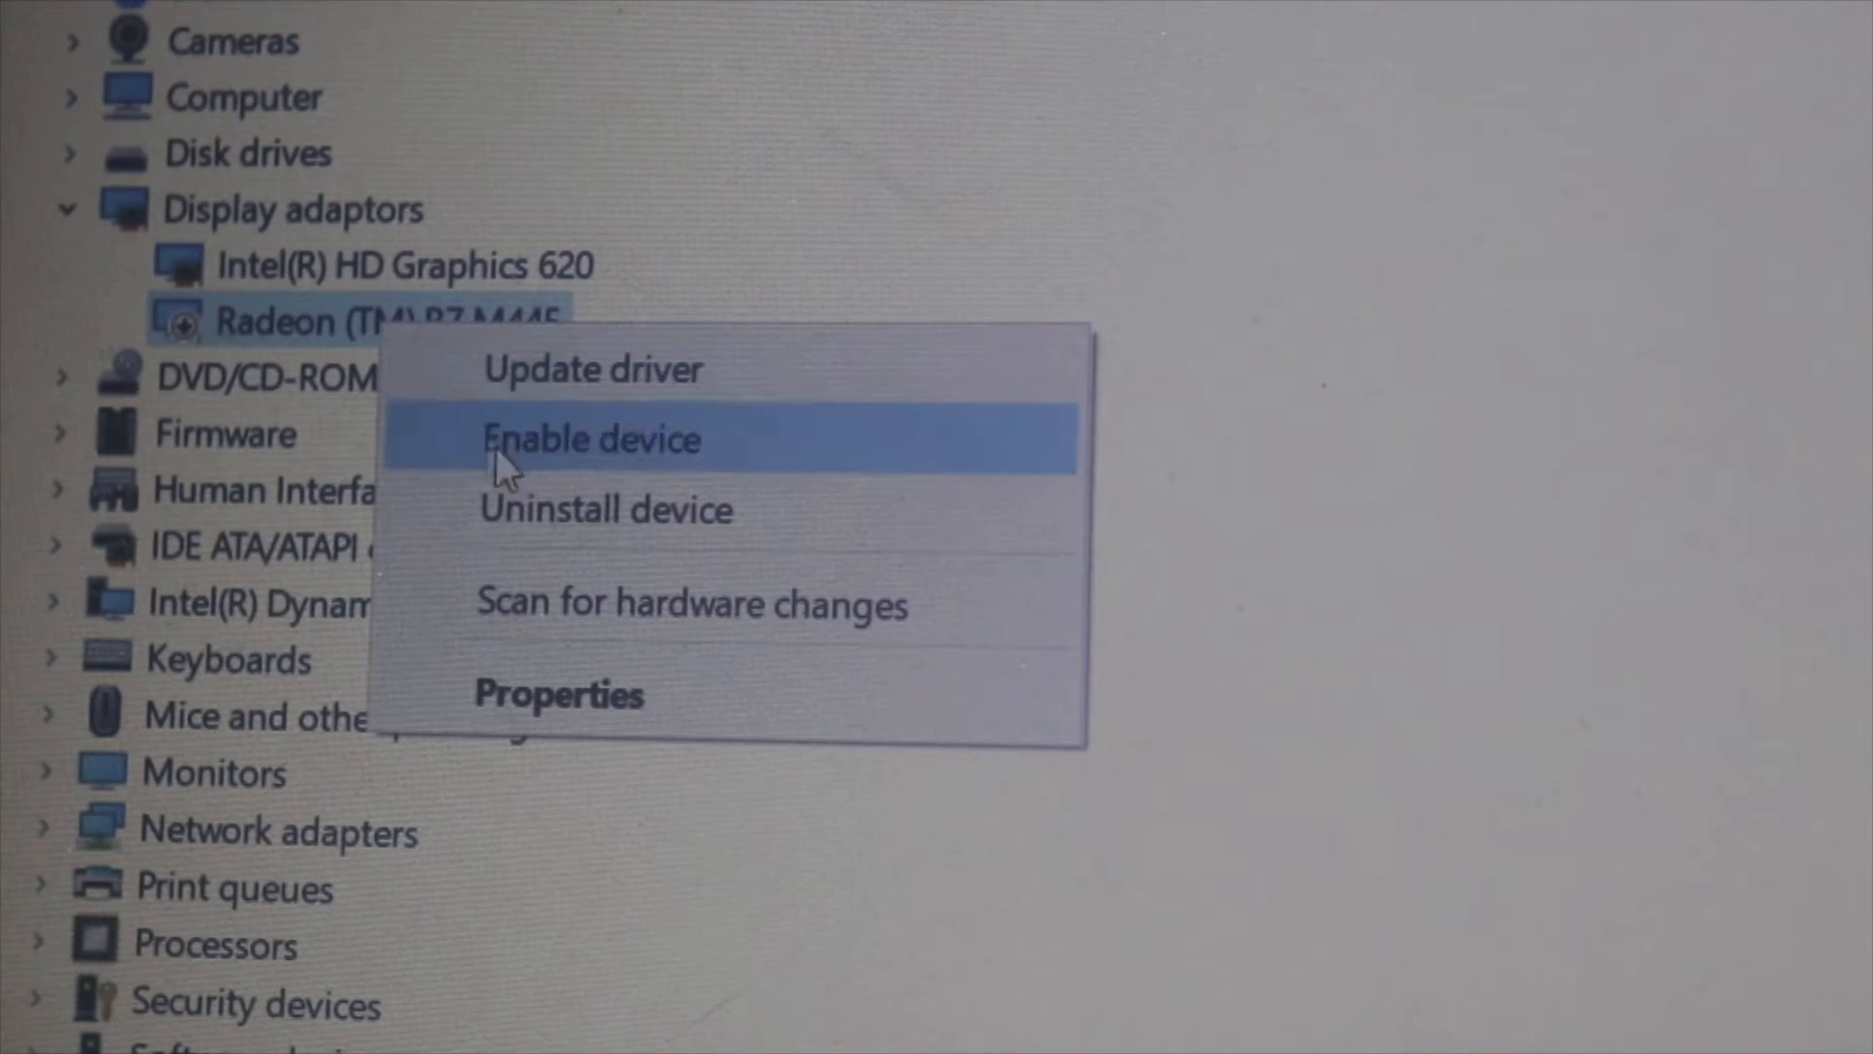